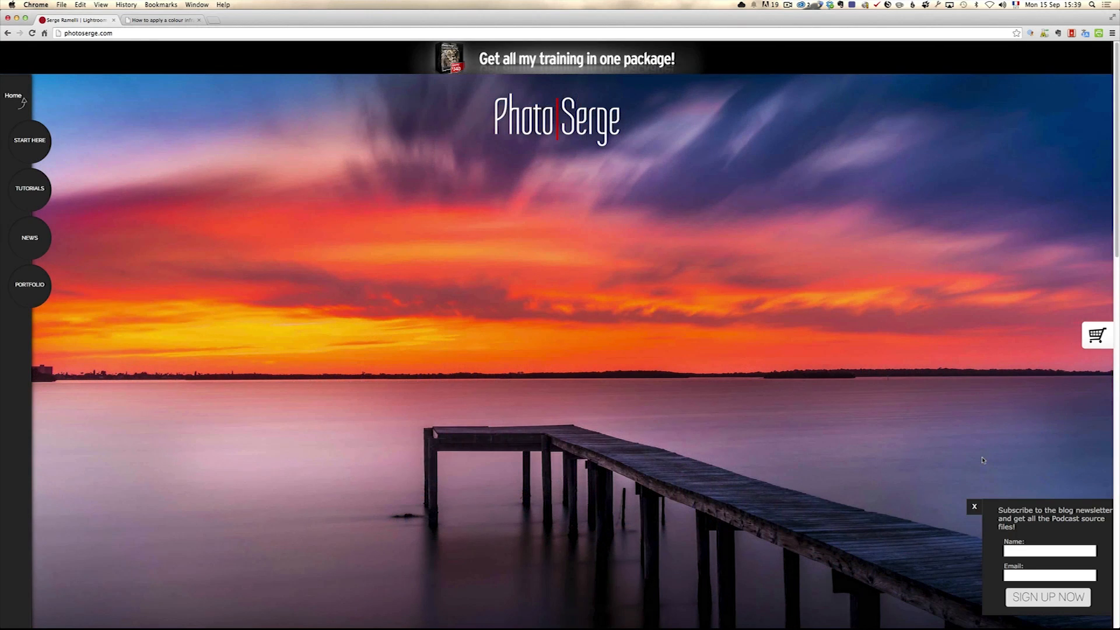
Step: Reach the newsletter sign-up form via the NEWS menu's SIGN UP sub-page
{"action": "left_click", "coordinate": [1049, 549]}
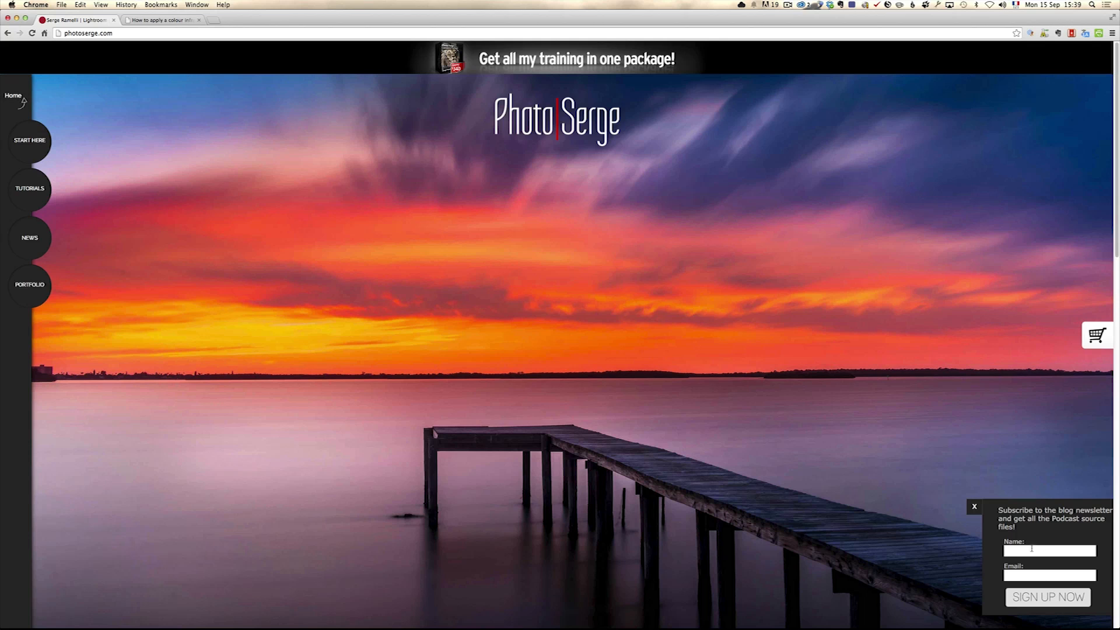
{"action": "left_click", "coordinate": [1049, 575]}
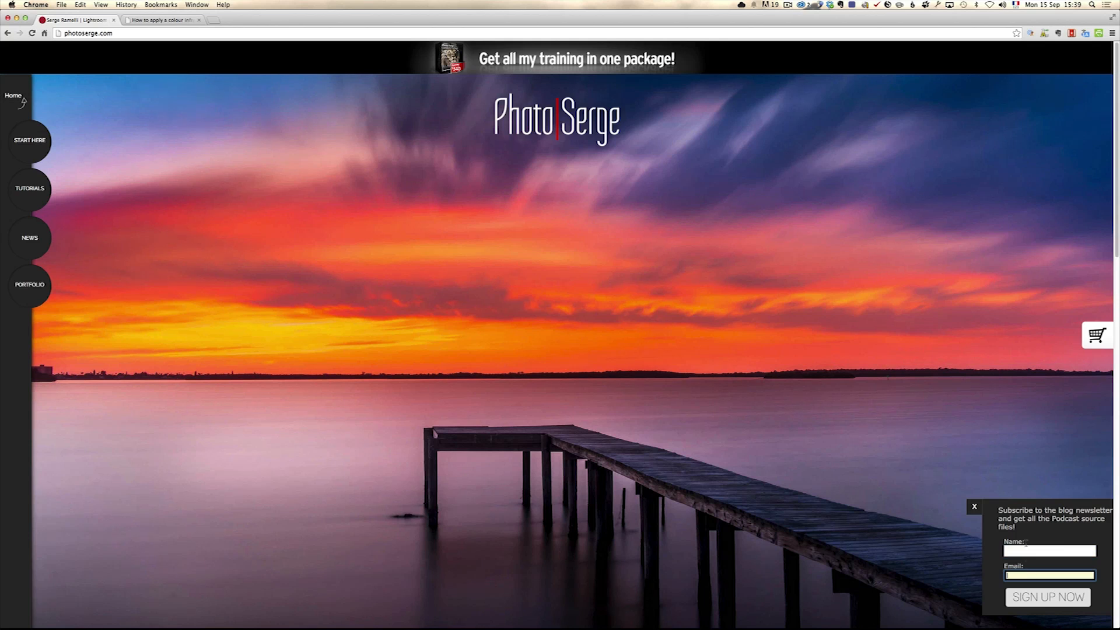
{"action": "left_click", "coordinate": [29, 237]}
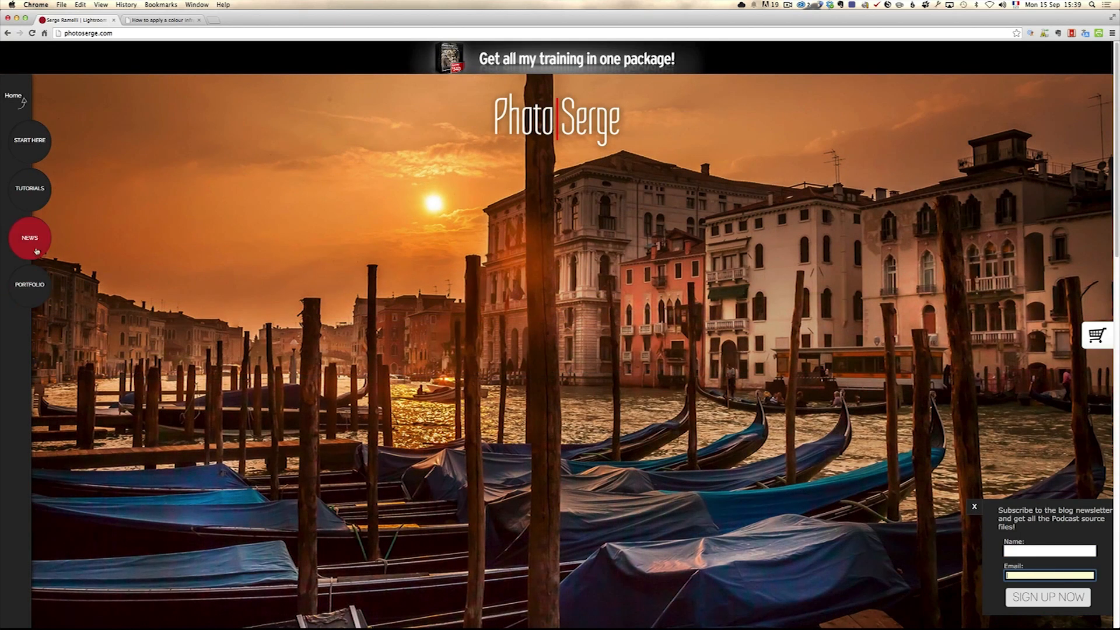
{"action": "left_click", "coordinate": [29, 237]}
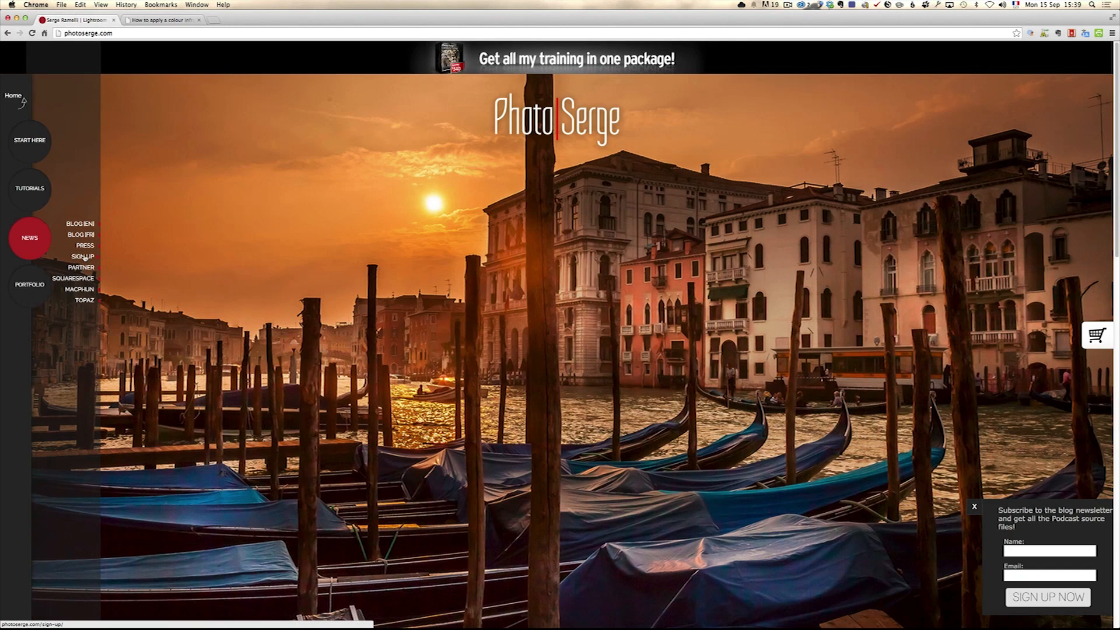
{"action": "left_click", "coordinate": [81, 256]}
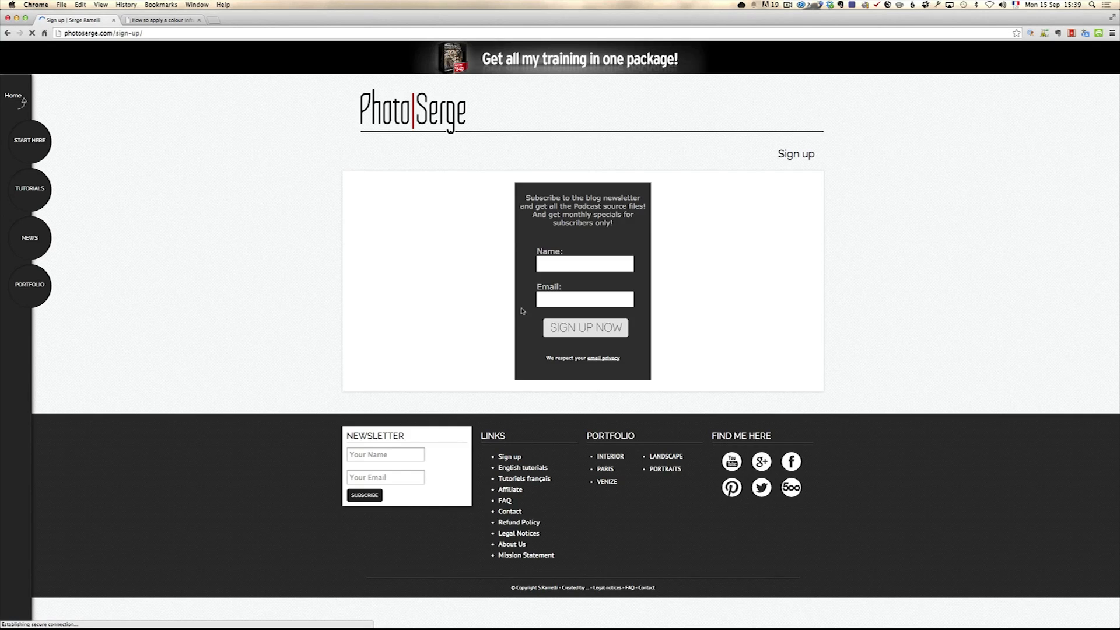
{"action": "left_click", "coordinate": [585, 264]}
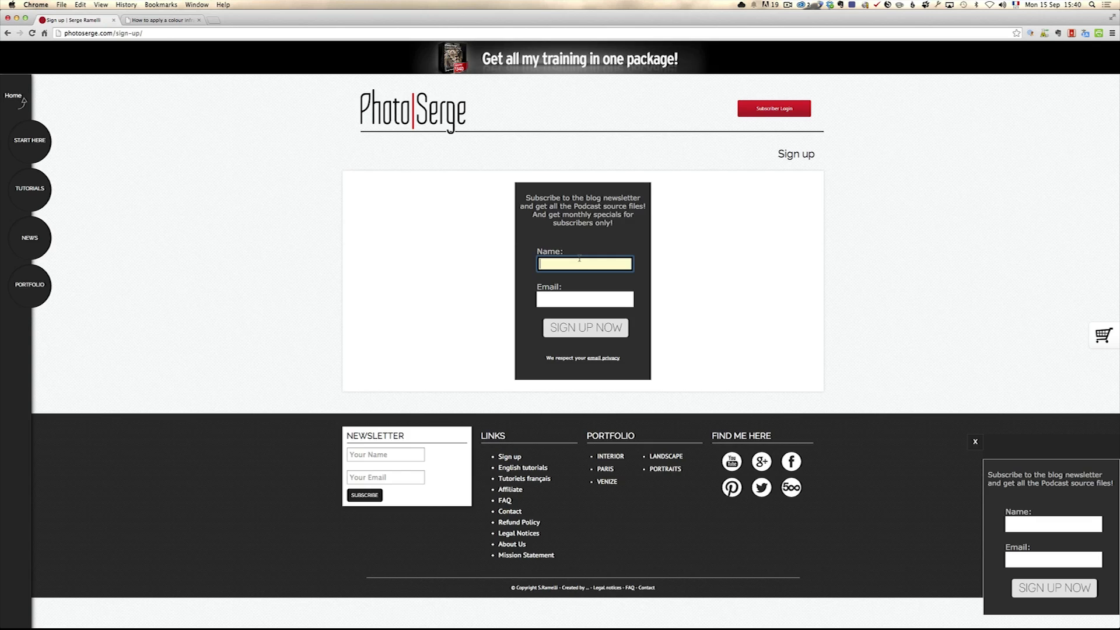
{"action": "mouse_move", "coordinate": [268, 250]}
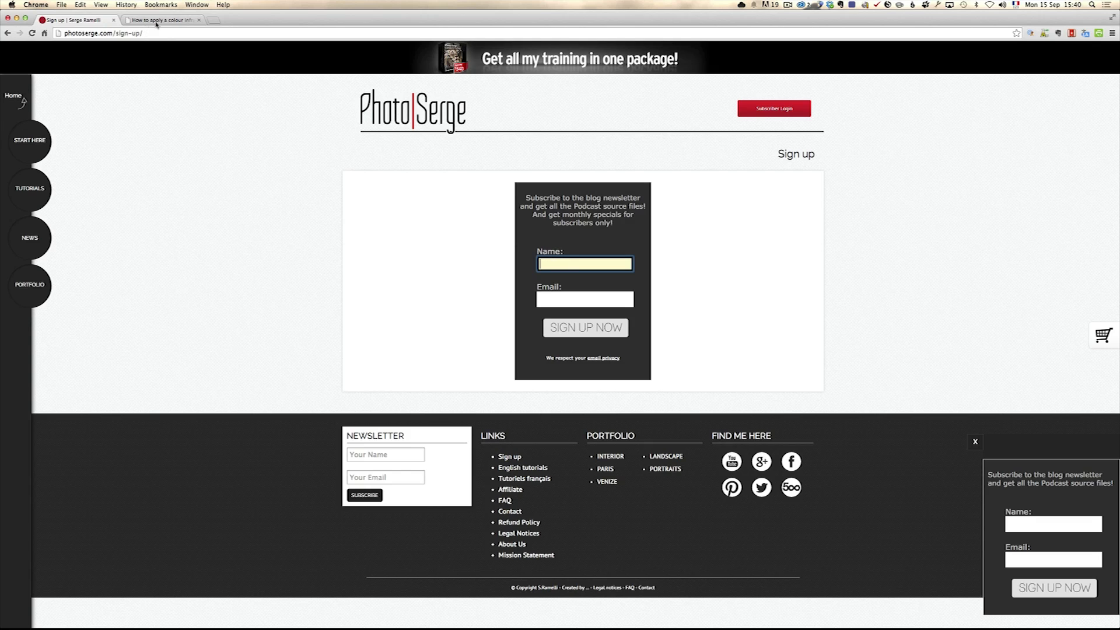
Step: Switch to the colour infrared tutorial tab and scroll through Steps 1-6
{"action": "left_click", "coordinate": [163, 20]}
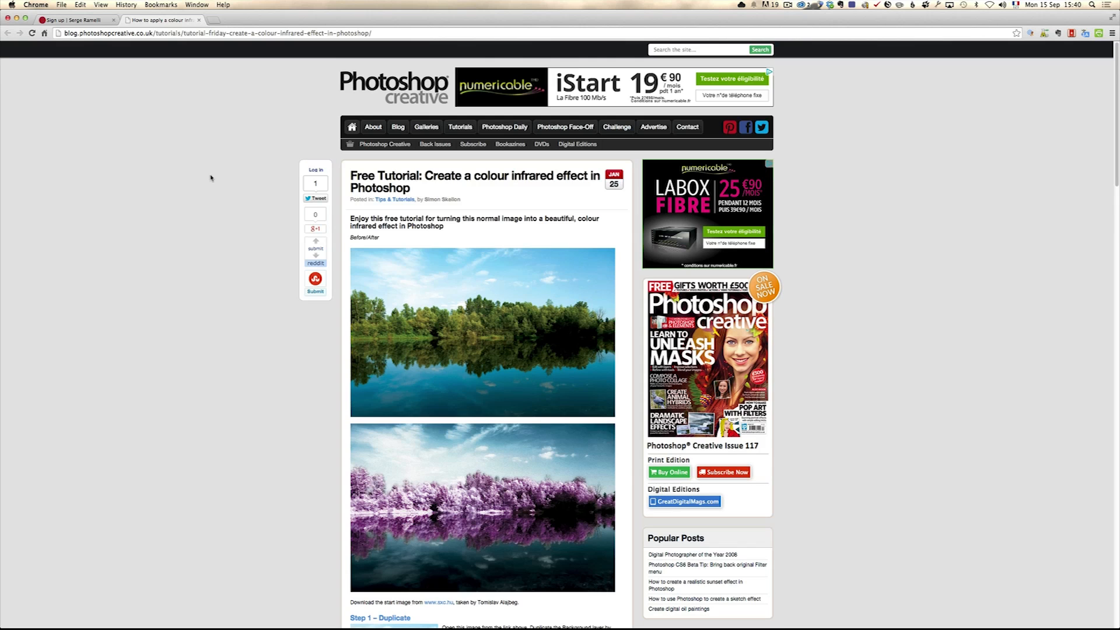
{"action": "mouse_move", "coordinate": [203, 219]}
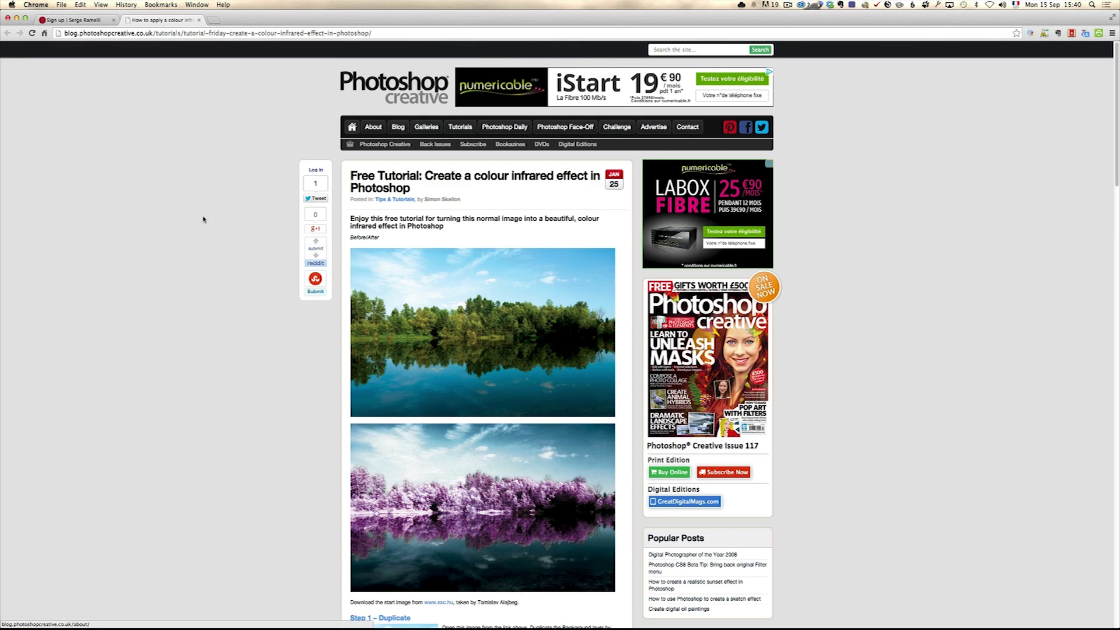
{"action": "mouse_move", "coordinate": [199, 222]}
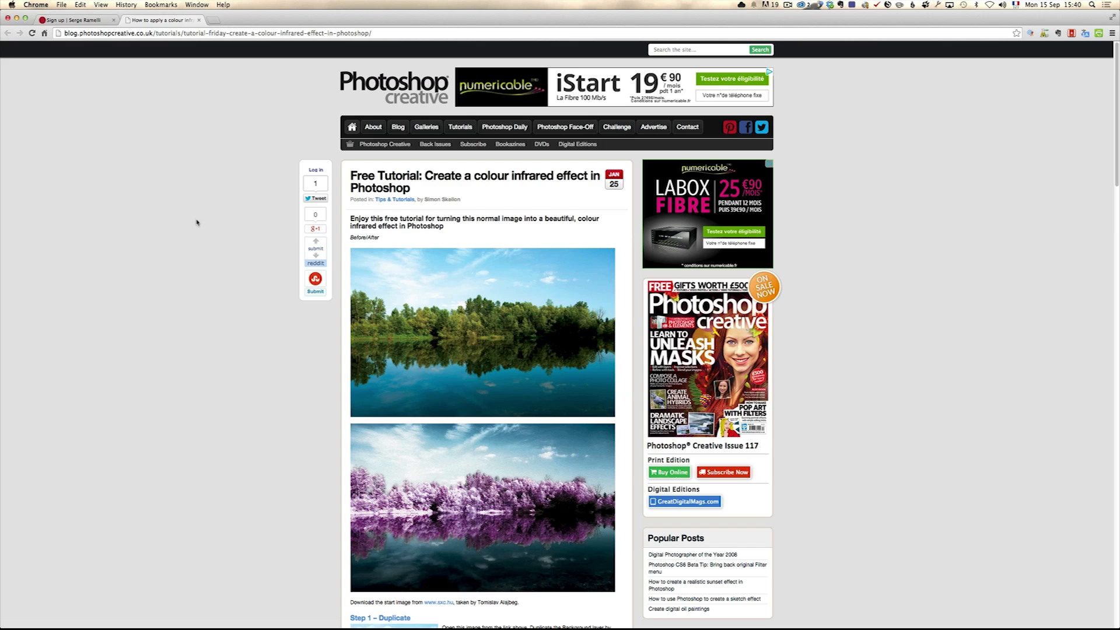
{"action": "mouse_move", "coordinate": [483, 182]}
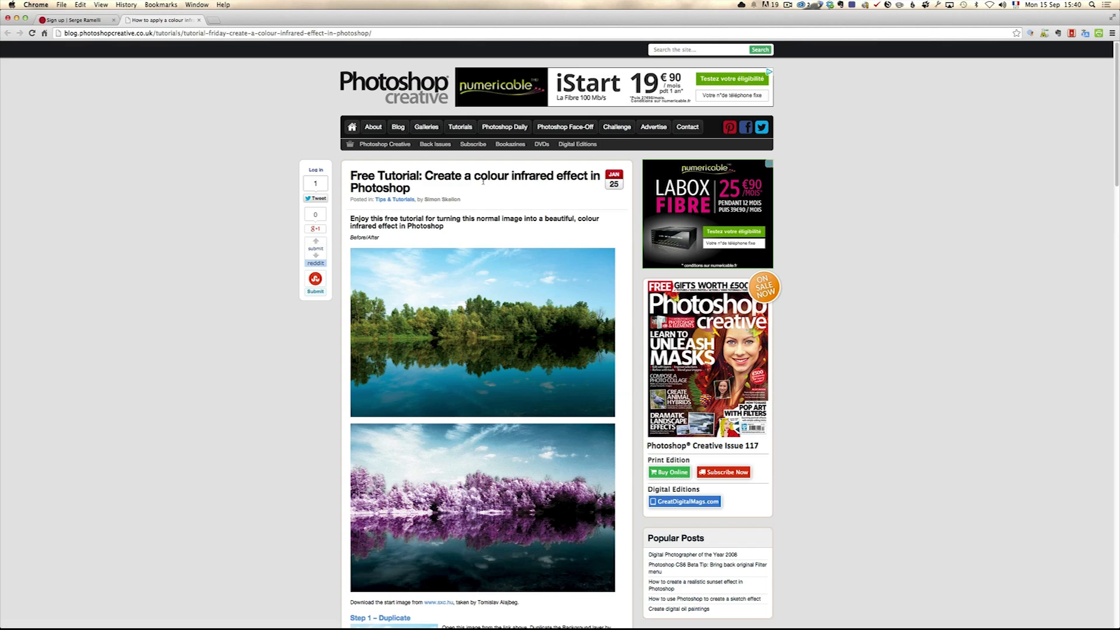
{"action": "scroll", "scroll_direction": "down", "scroll_amount": 3}
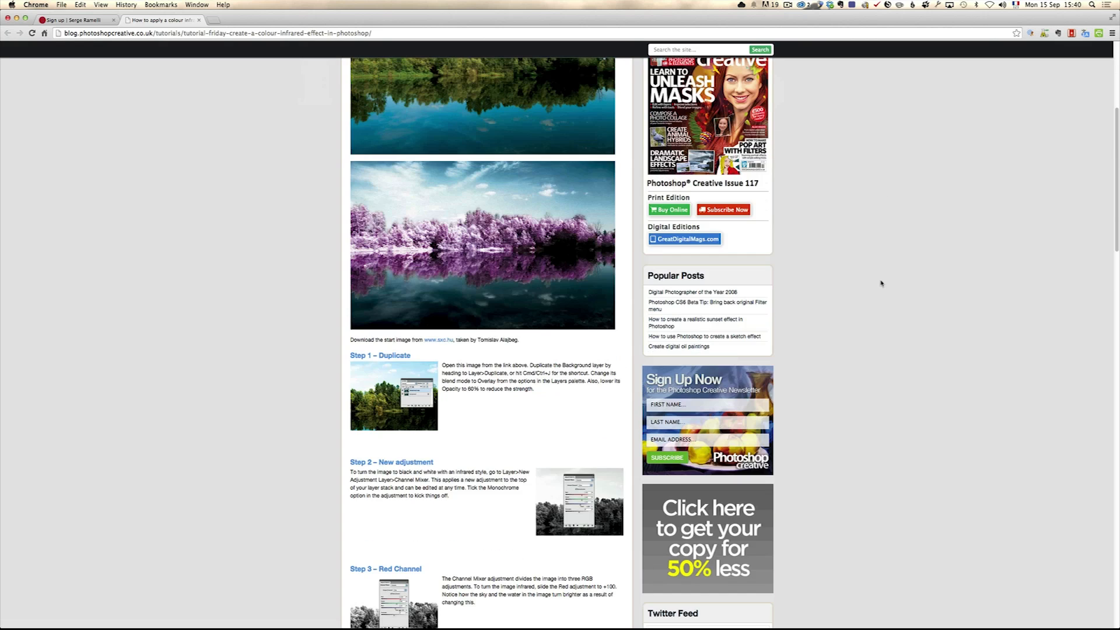
{"action": "scroll", "scroll_direction": "down", "scroll_amount": 3}
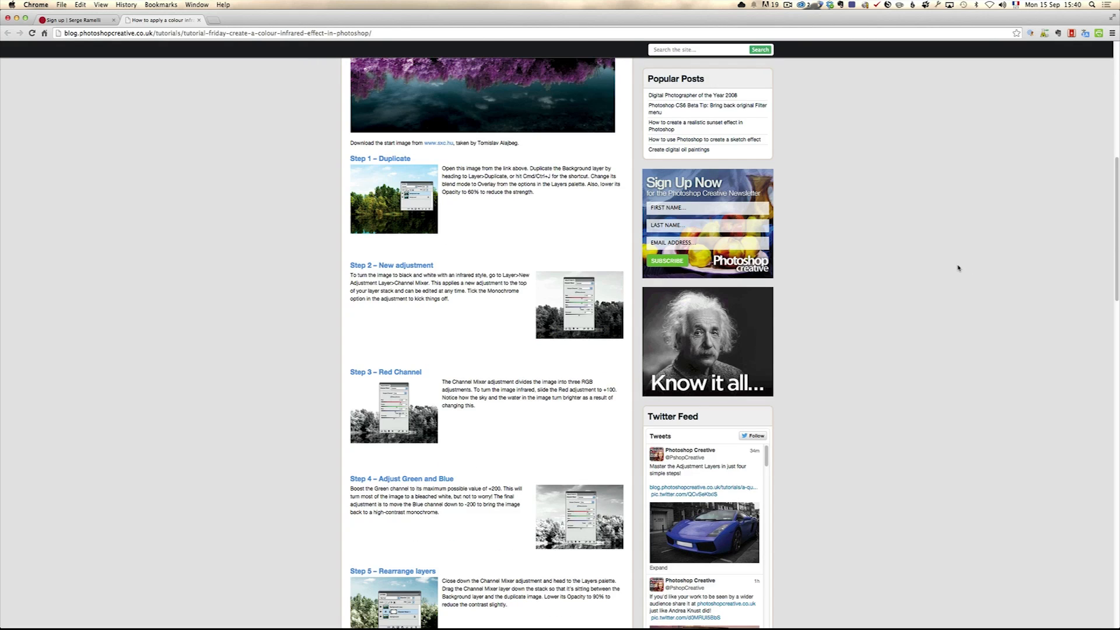
{"action": "scroll", "scroll_direction": "down", "scroll_amount": 3}
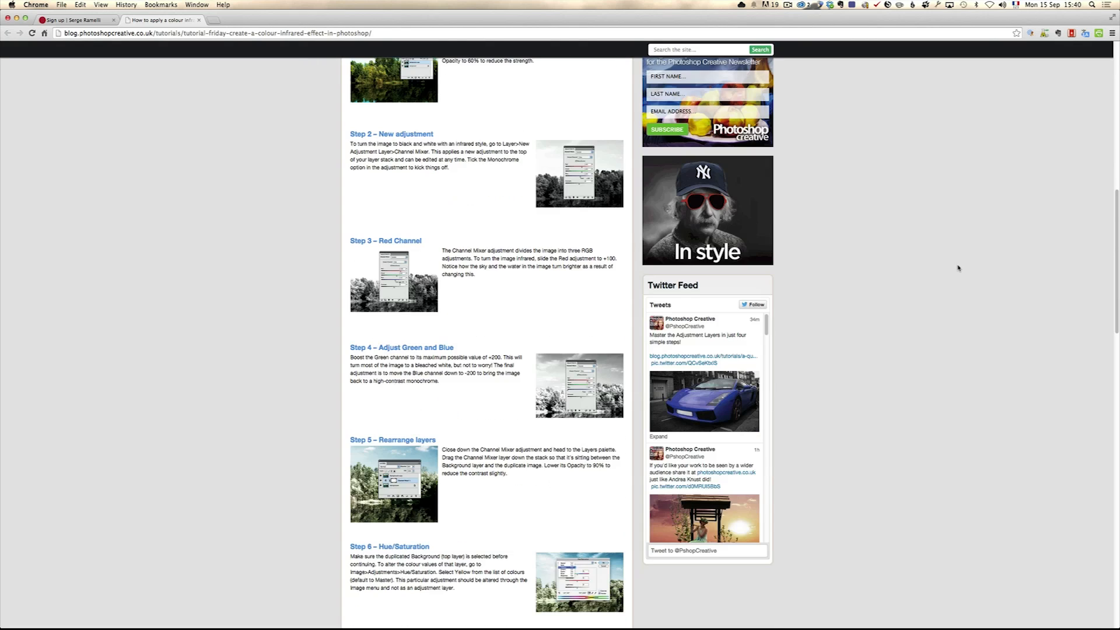
{"action": "scroll", "scroll_direction": "up", "scroll_amount": 3}
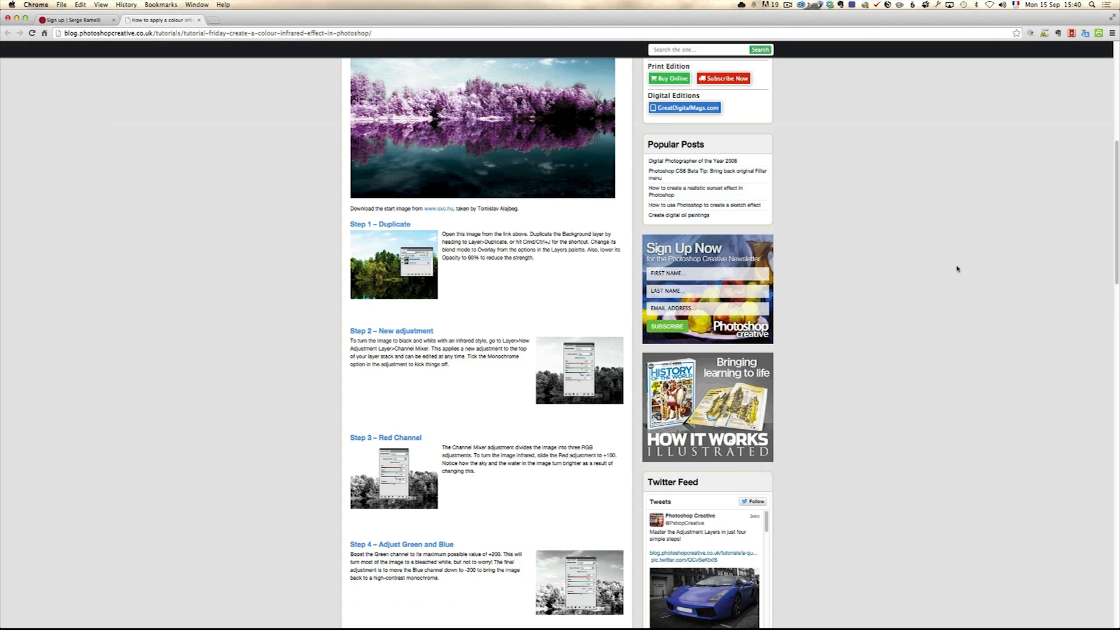
{"action": "scroll", "scroll_direction": "up", "scroll_amount": 3}
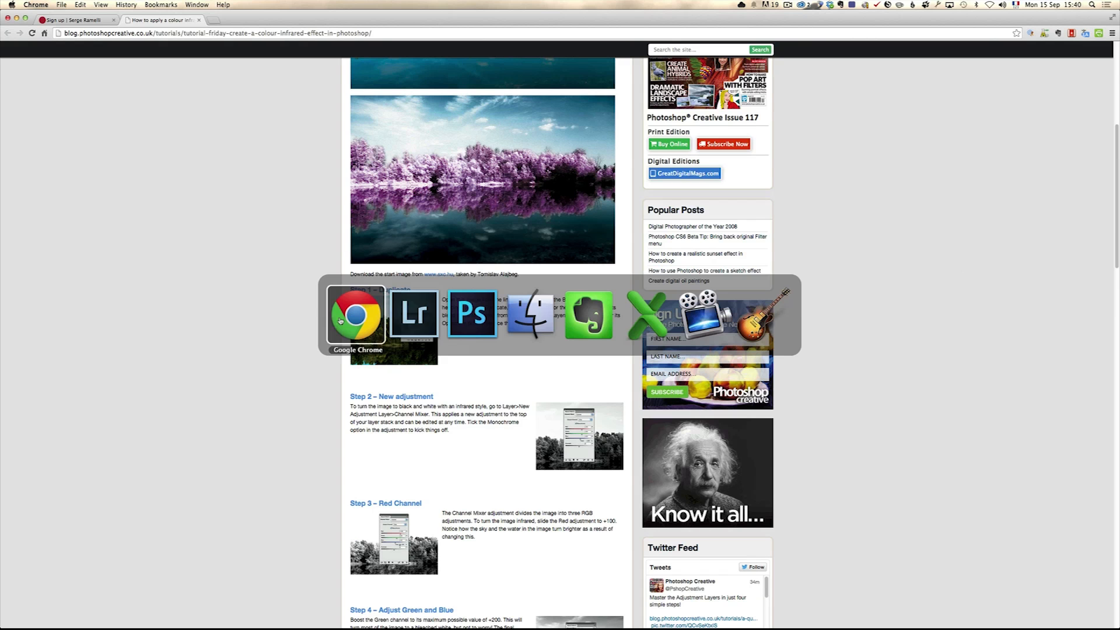
Step: In Lightroom's Basic panel set Highlights -100 and Shadows +100 on the rowing-boat photo
{"action": "left_click", "coordinate": [413, 314]}
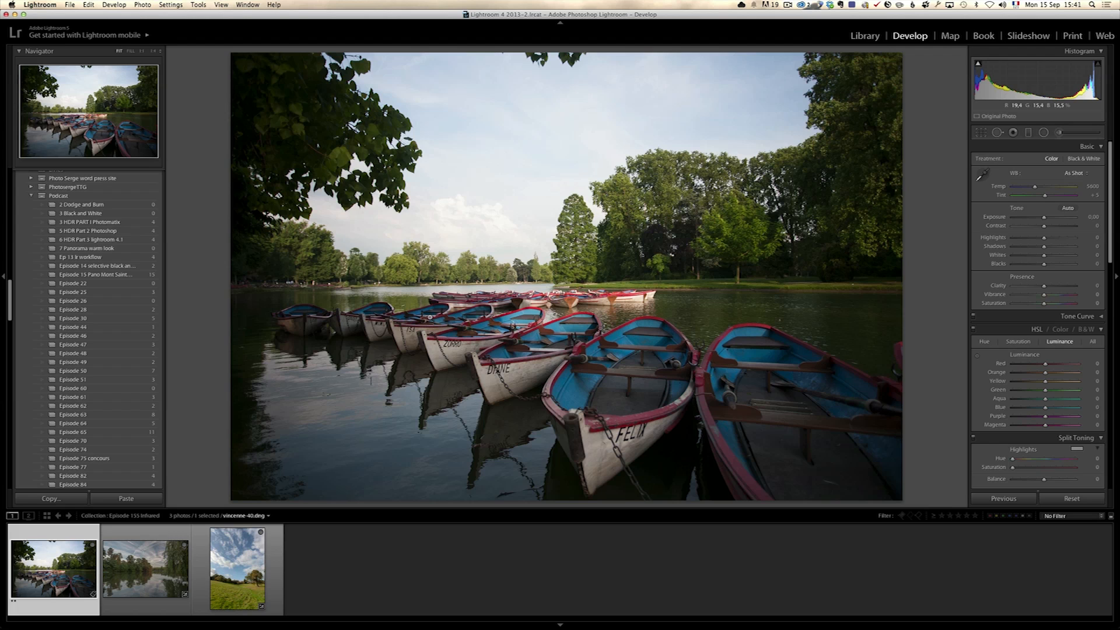
{"action": "mouse_move", "coordinate": [755, 264]}
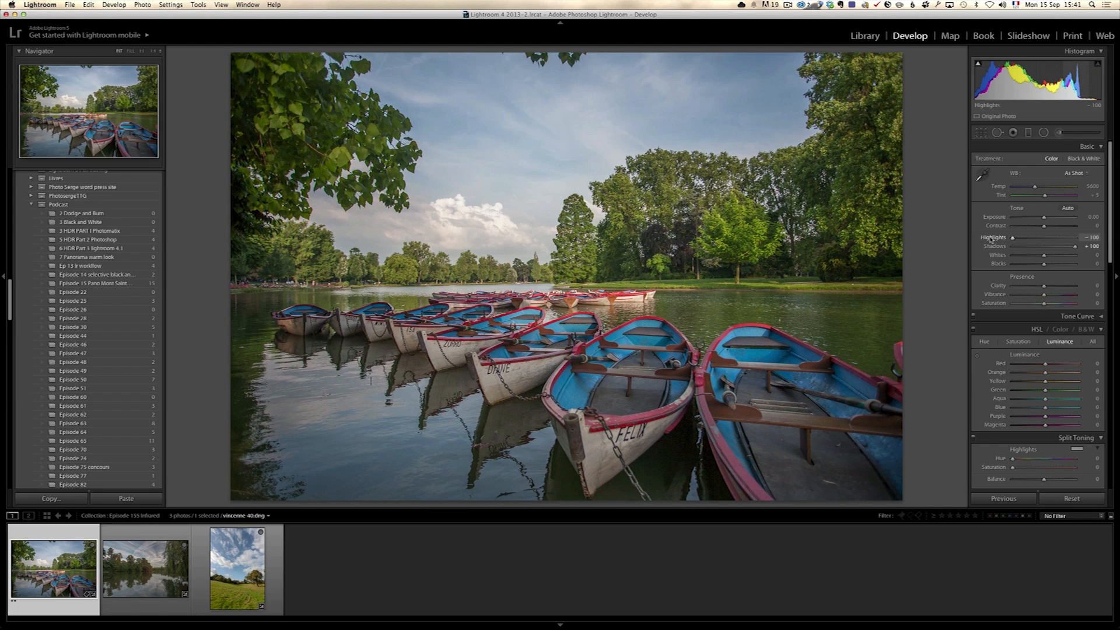
{"action": "scroll", "scroll_direction": "up", "scroll_amount": 3}
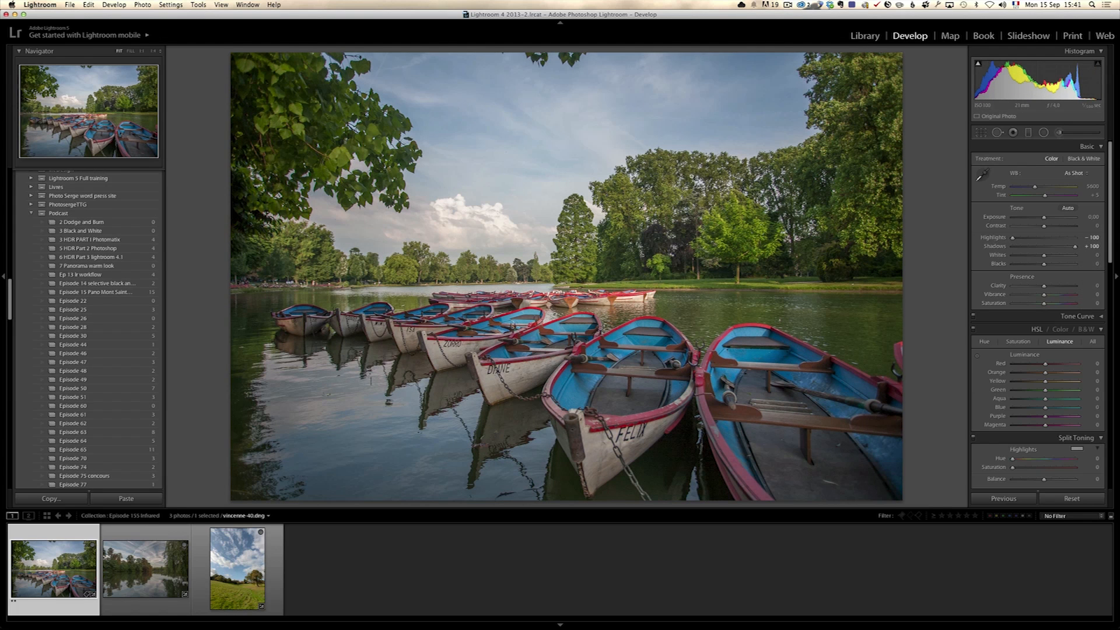
{"action": "mouse_move", "coordinate": [1050, 255]}
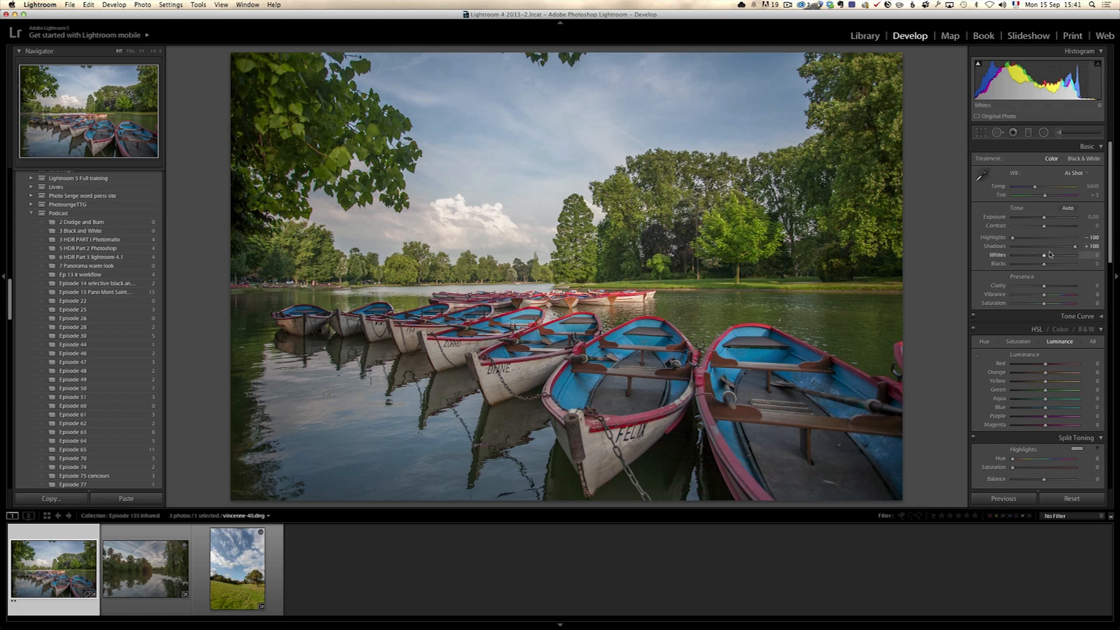
{"action": "mouse_move", "coordinate": [726, 318]}
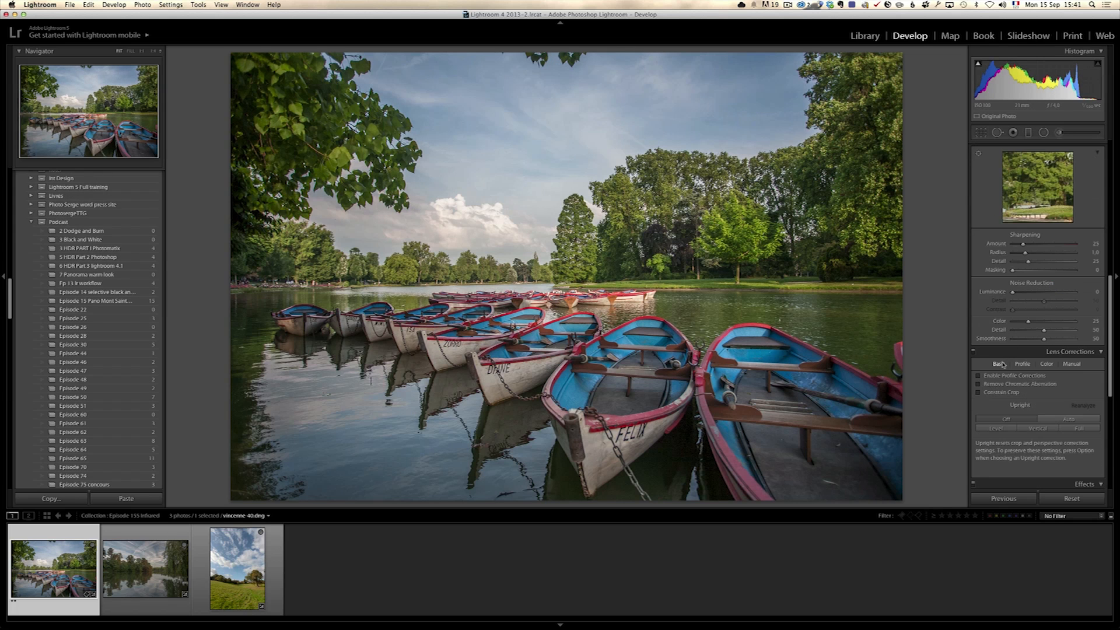
Step: Raise Clarity to +27 in the Basic panel
{"action": "left_click", "coordinate": [979, 375]}
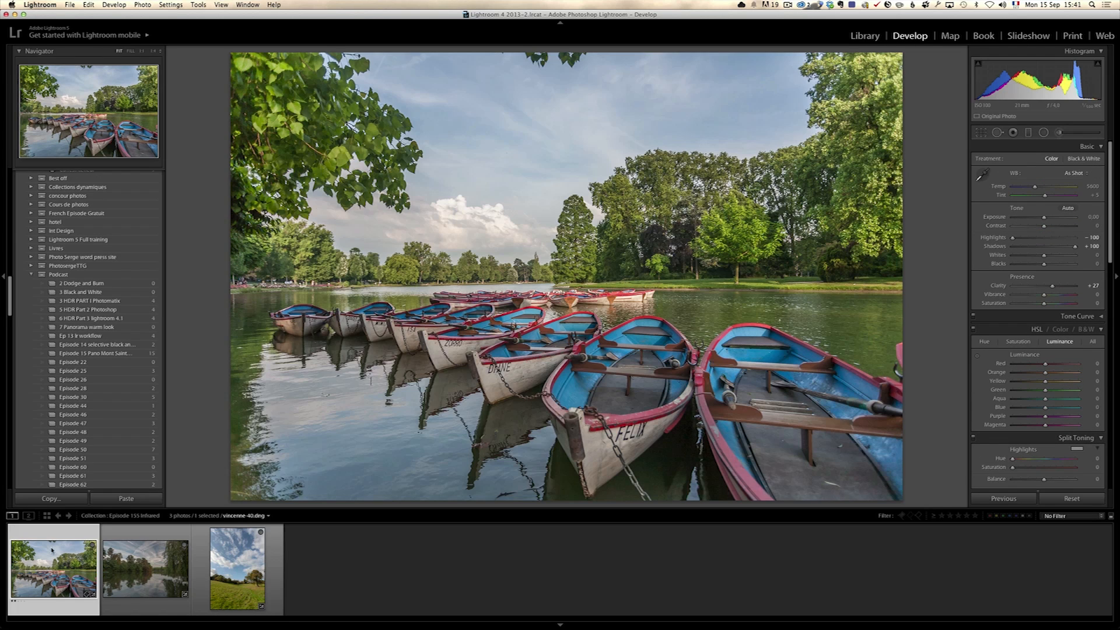
Step: Send the photo to Photoshop CC 2014 via Edit In and duplicate the Background layer
{"action": "right_click", "coordinate": [54, 568]}
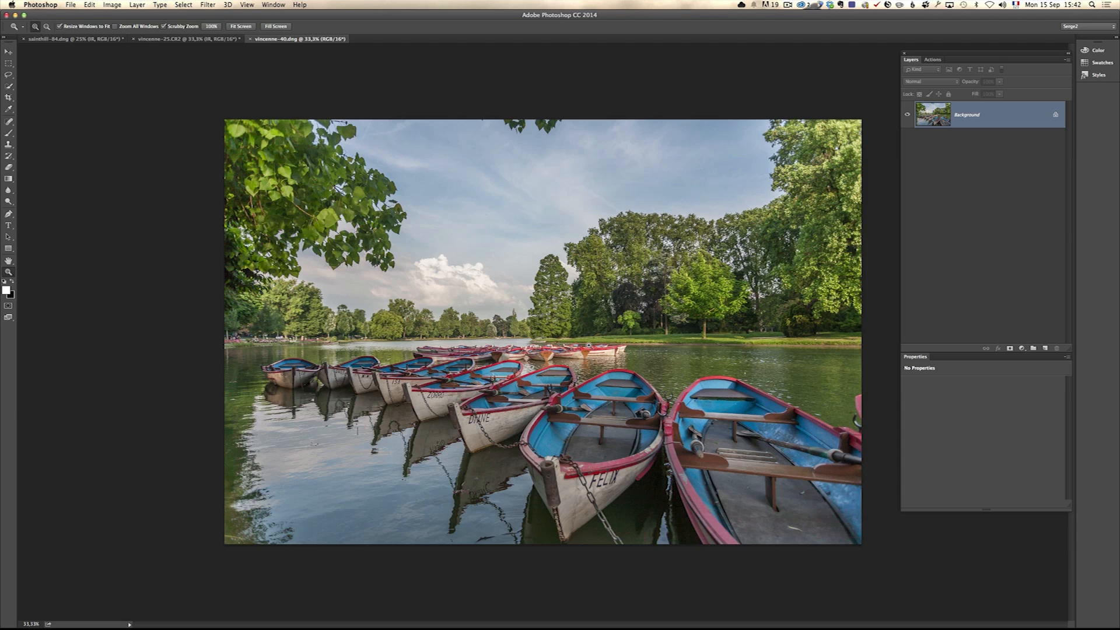
{"action": "mouse_move", "coordinate": [672, 342]}
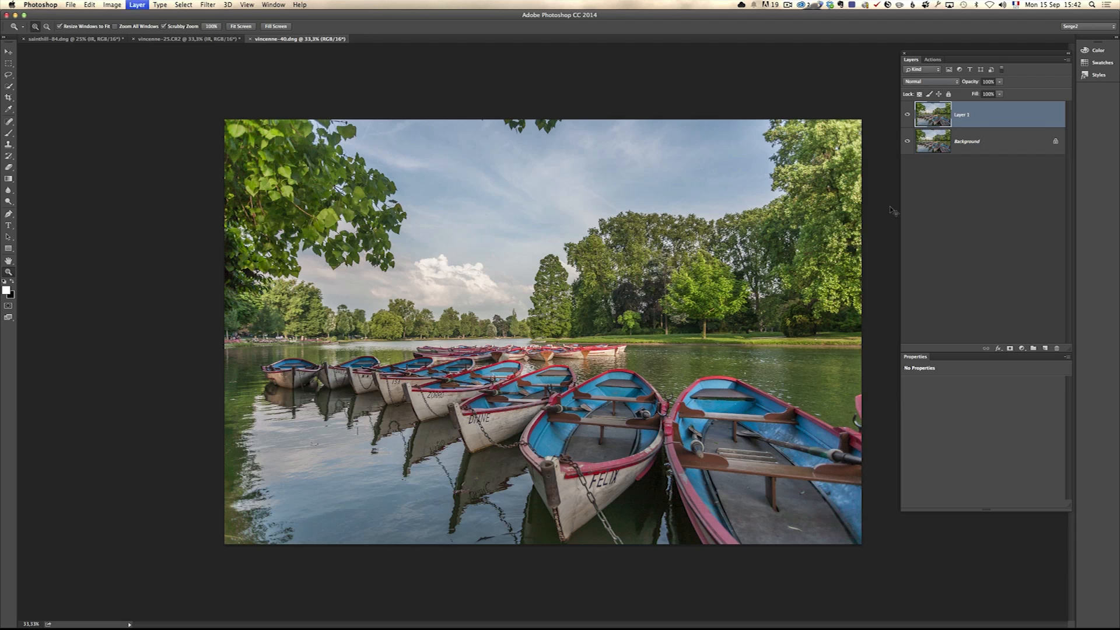
Step: Name the duplicate layer Infrared and set its blend mode to Overlay
{"action": "double_click", "coordinate": [964, 114]}
{"action": "type", "text": "InfraRed"}
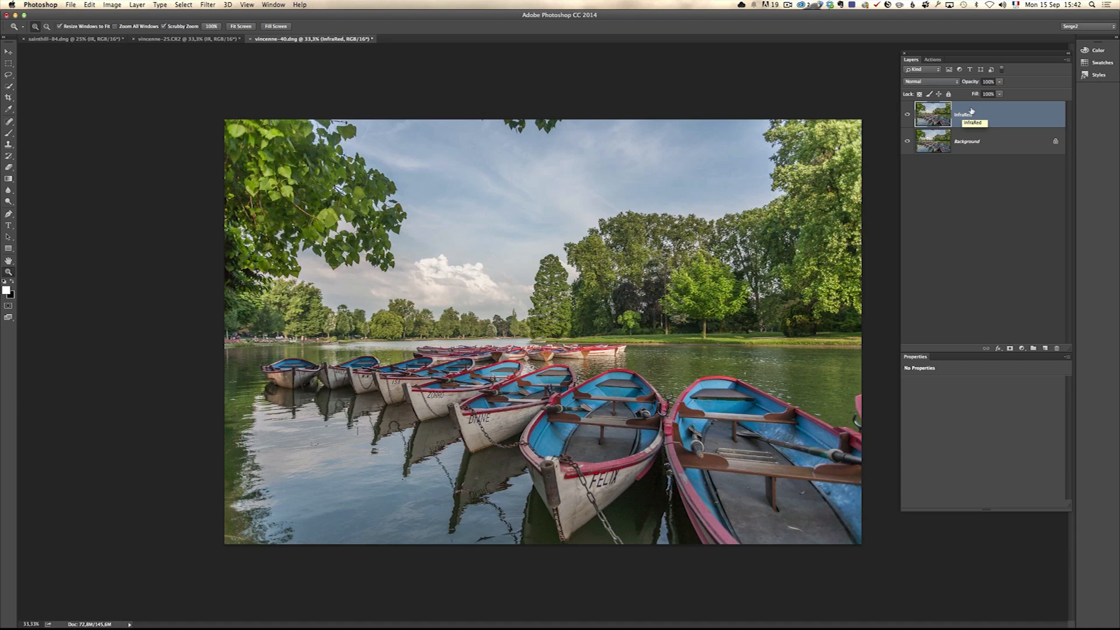
{"action": "left_click", "coordinate": [926, 80]}
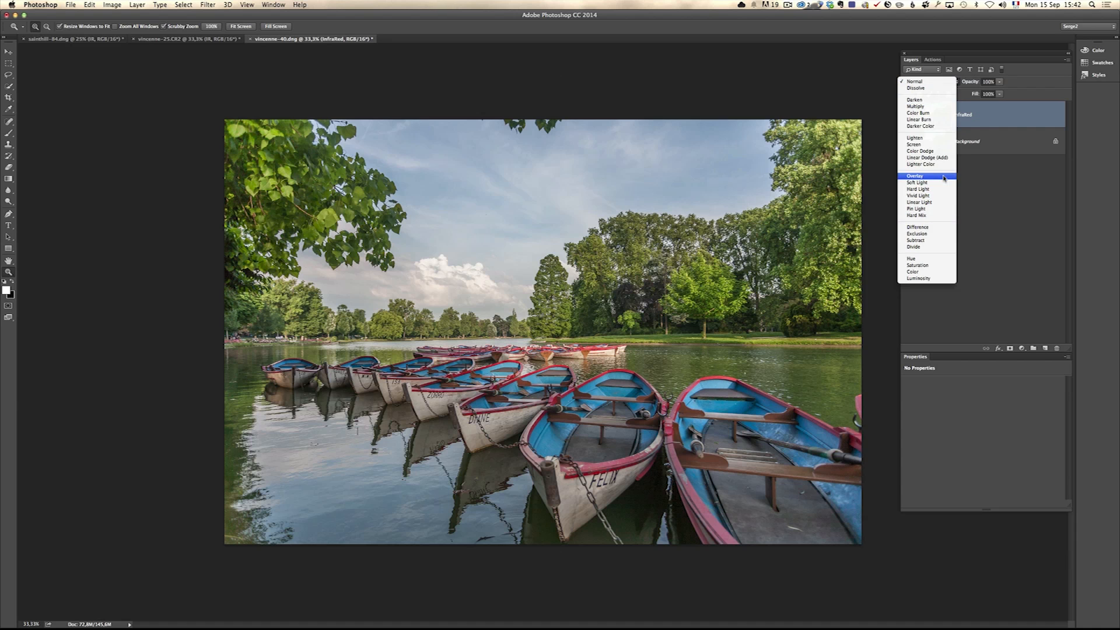
{"action": "left_click", "coordinate": [915, 176]}
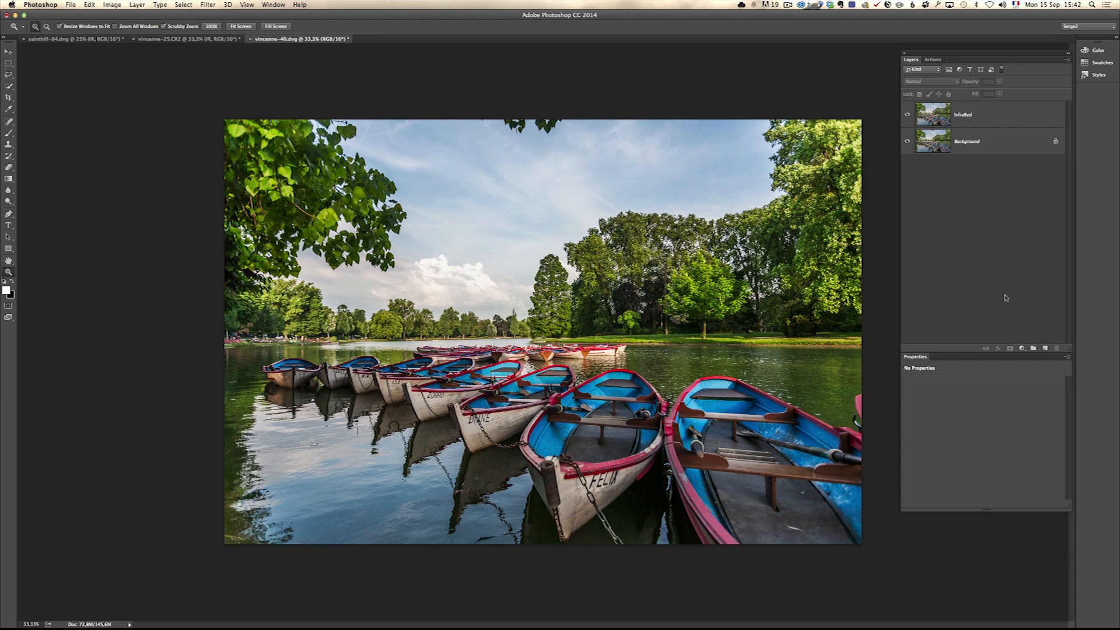
Step: Add a monochrome Channel Mixer (Red +100, Green +200, Blue -200) and move Infrared above it
{"action": "left_click", "coordinate": [1022, 348]}
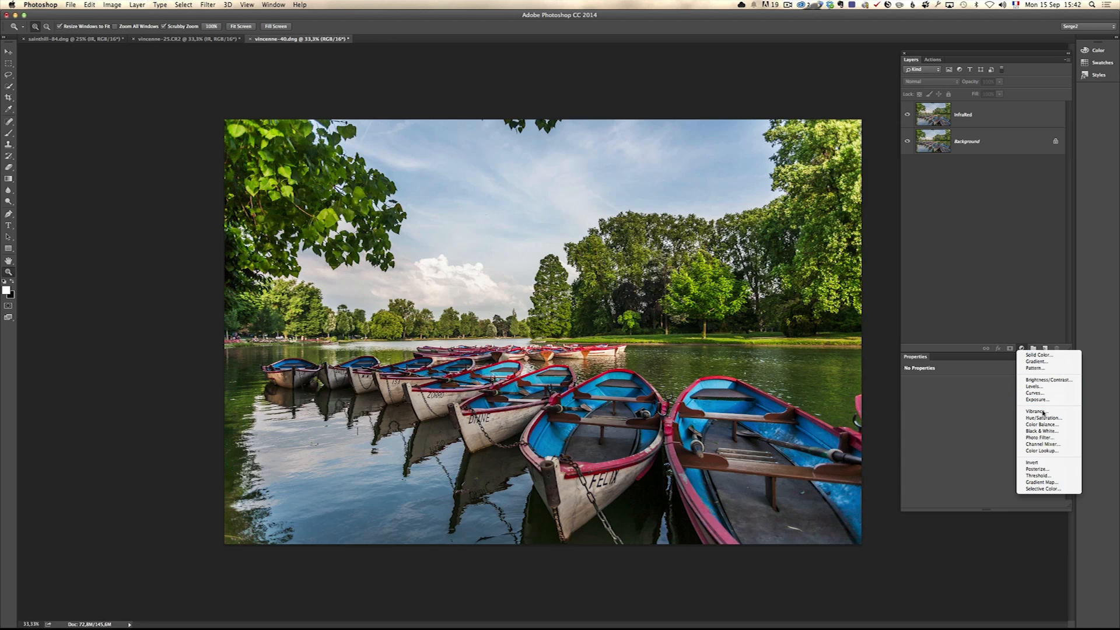
{"action": "mouse_move", "coordinate": [1045, 443]}
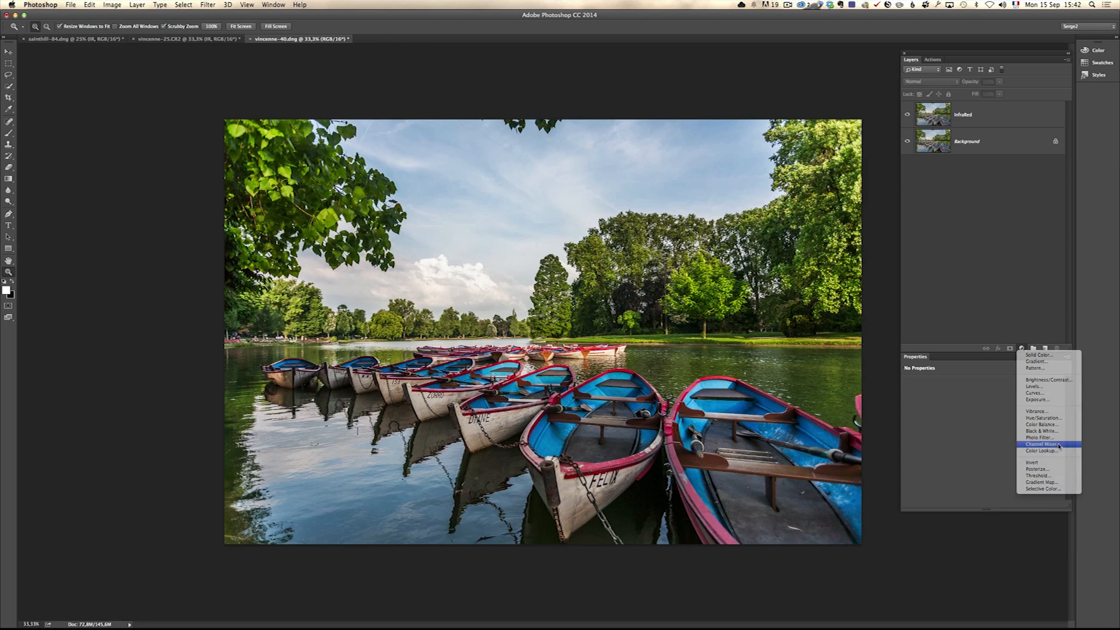
{"action": "left_click", "coordinate": [1043, 444]}
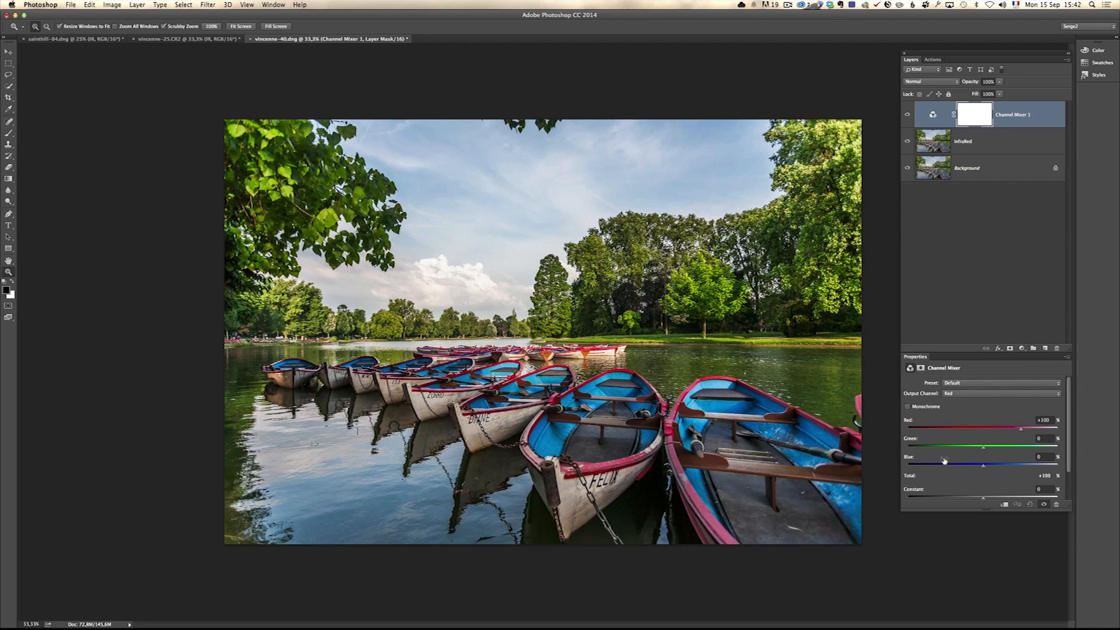
{"action": "mouse_move", "coordinate": [943, 461]}
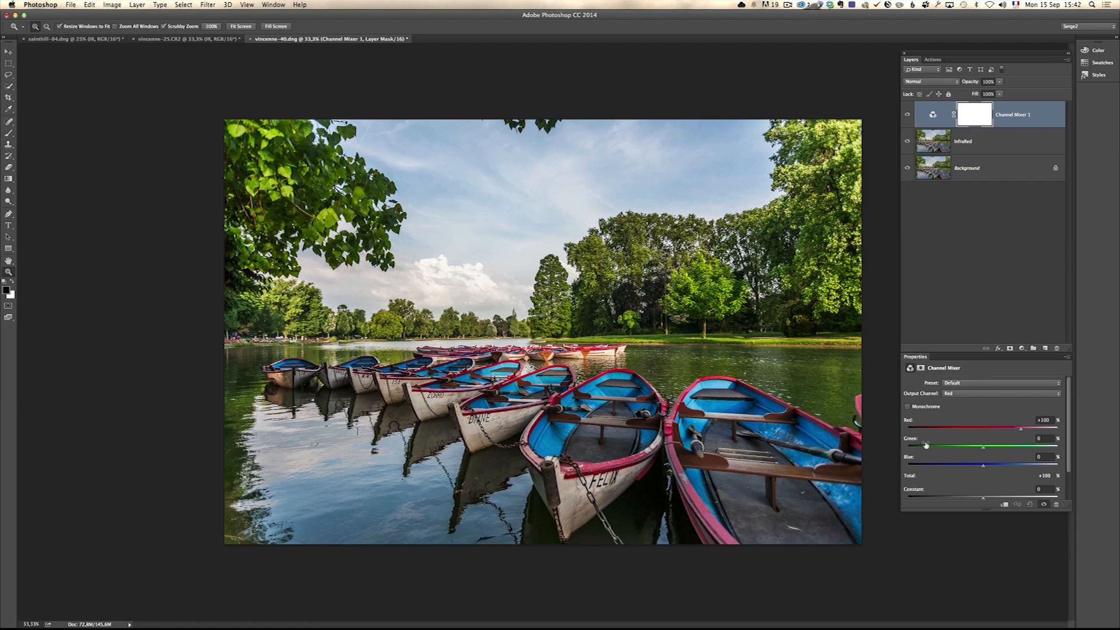
{"action": "left_click", "coordinate": [909, 406]}
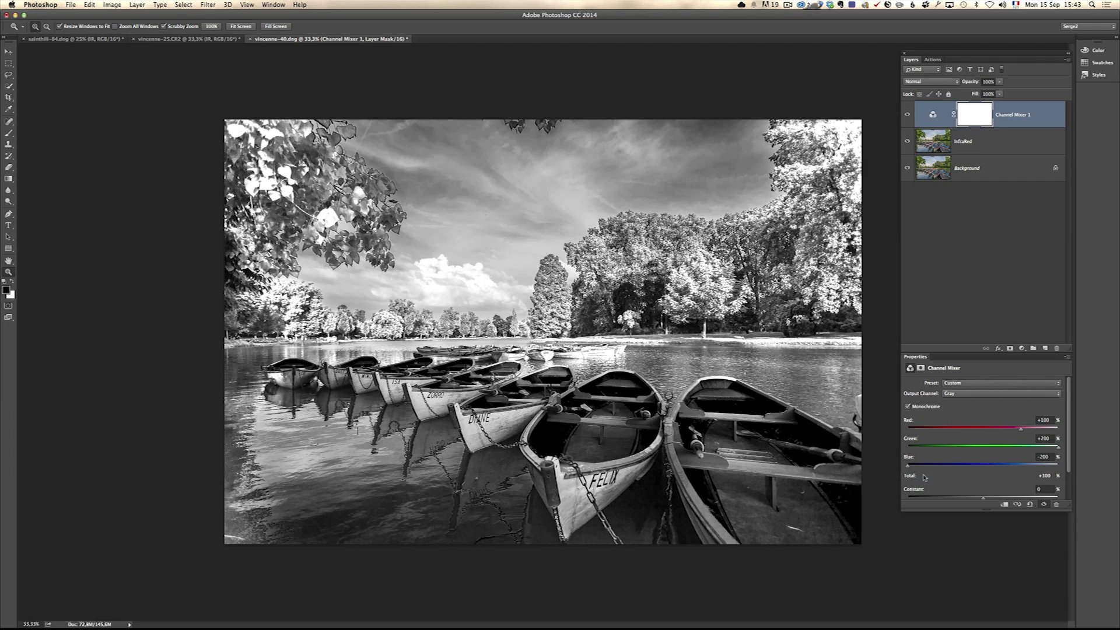
{"action": "mouse_move", "coordinate": [1012, 441]}
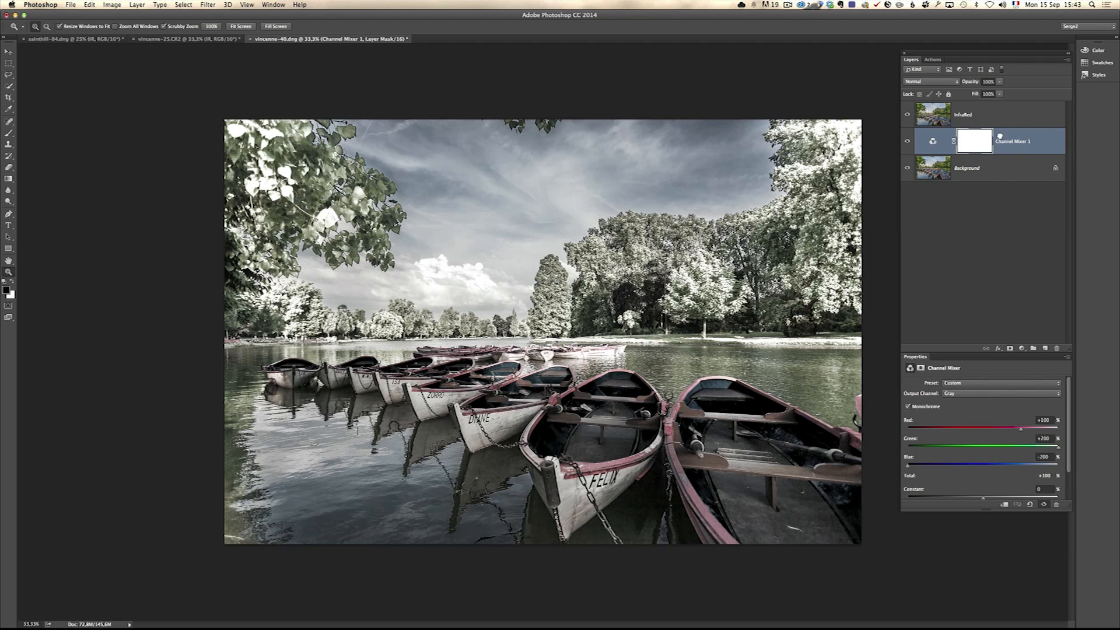
{"action": "left_click", "coordinate": [963, 114]}
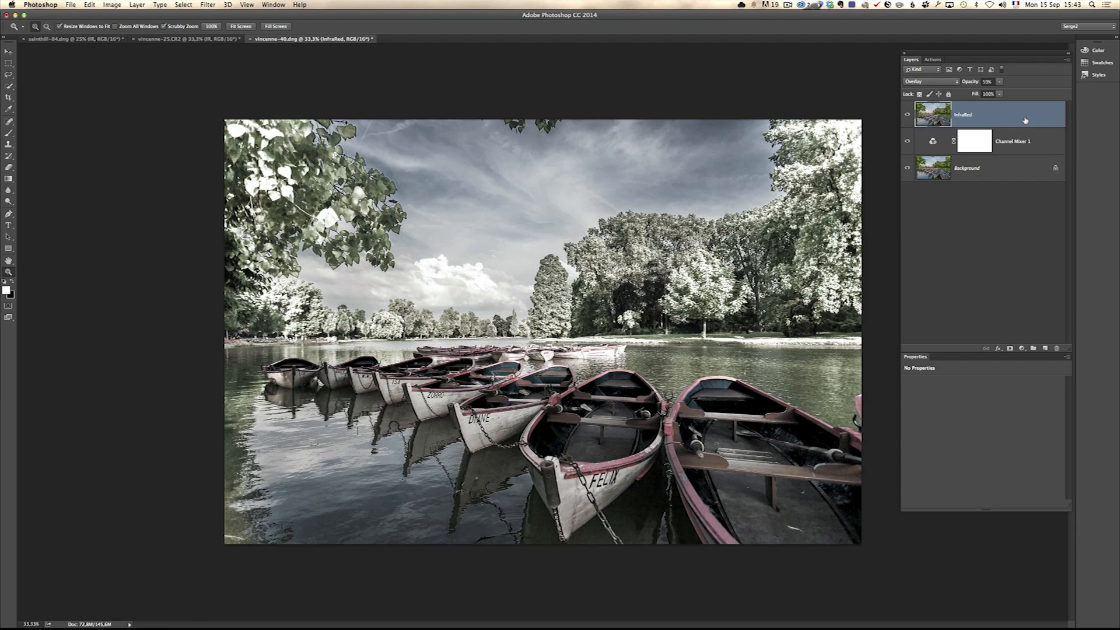
{"action": "mouse_move", "coordinate": [1005, 113]}
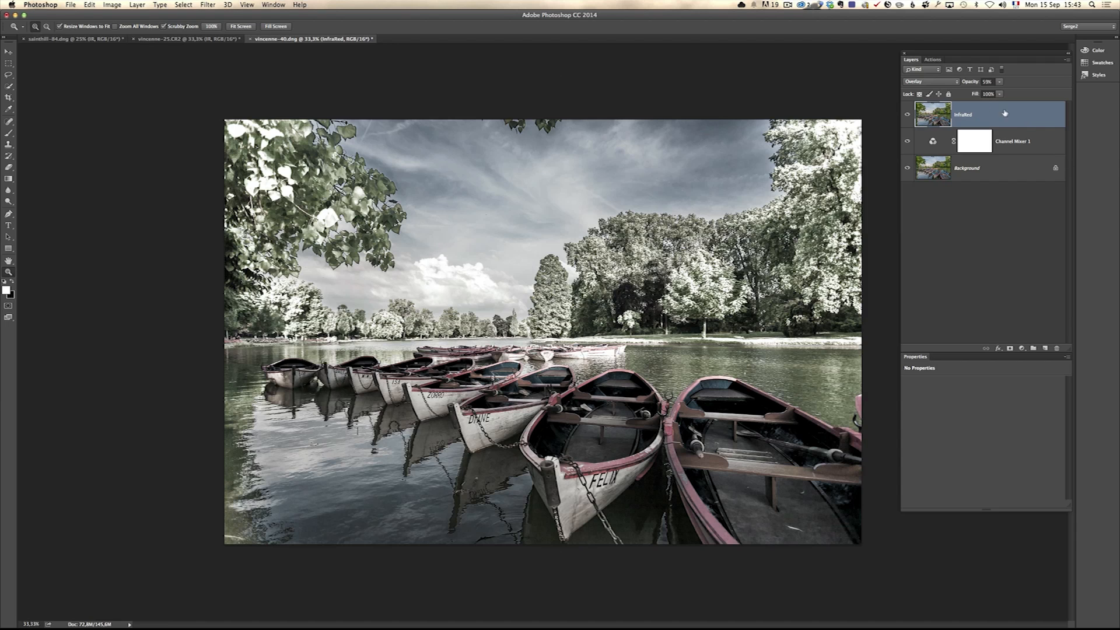
{"action": "mouse_move", "coordinate": [1010, 122]}
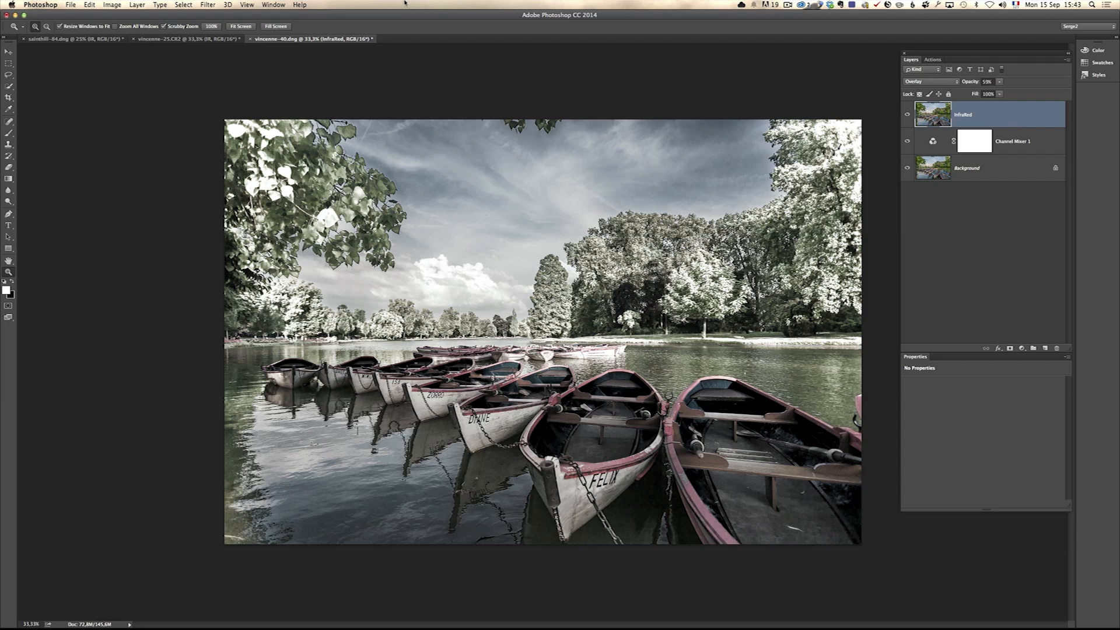
Step: Apply Hue/Saturation to the Yellows with Hue -130 and Saturation +40
{"action": "left_click", "coordinate": [112, 5]}
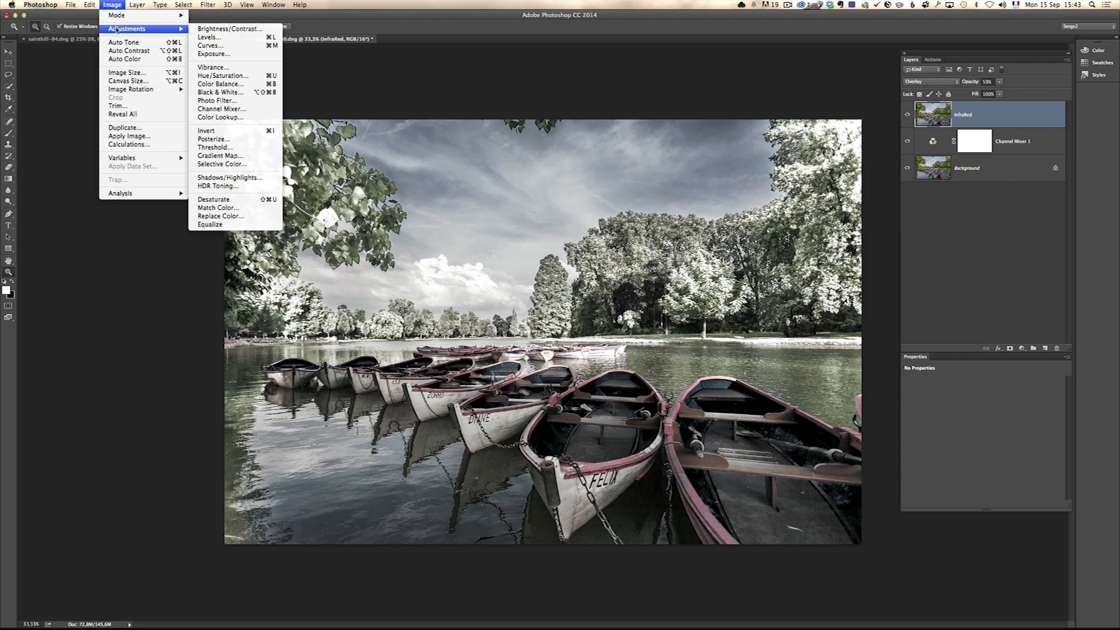
{"action": "left_click", "coordinate": [222, 76]}
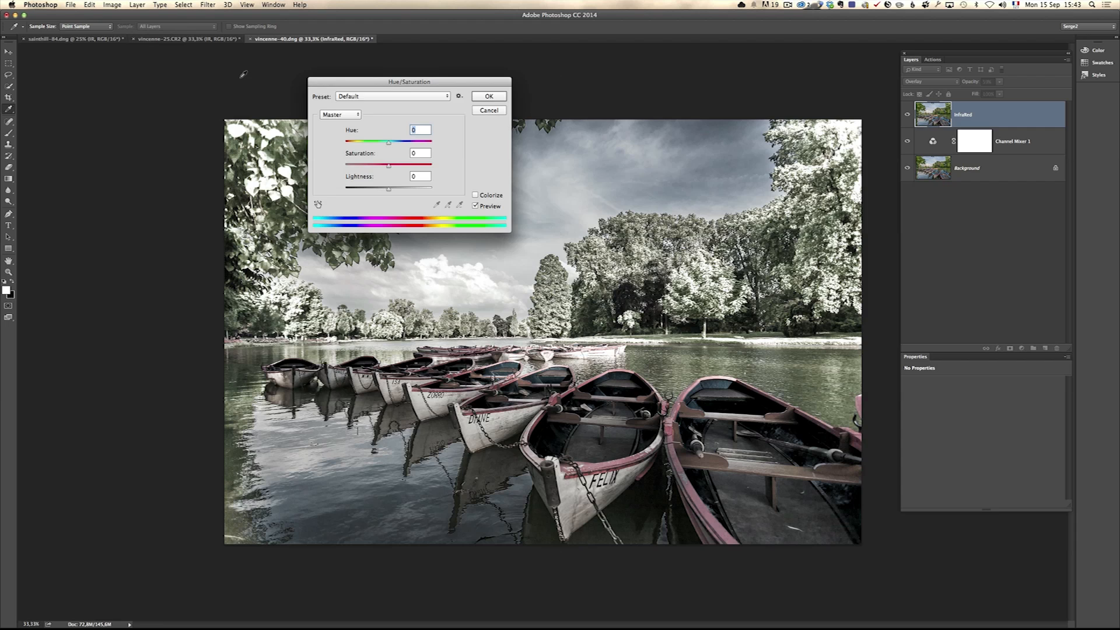
{"action": "left_click", "coordinate": [391, 95]}
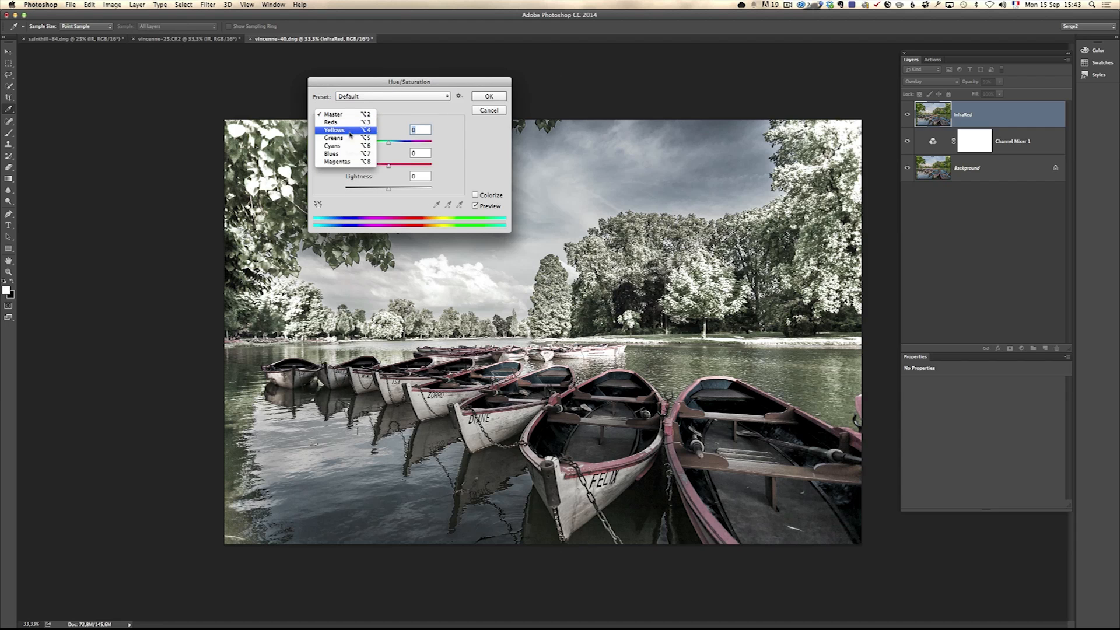
{"action": "left_click", "coordinate": [335, 129]}
{"action": "type", "text": "+40"}
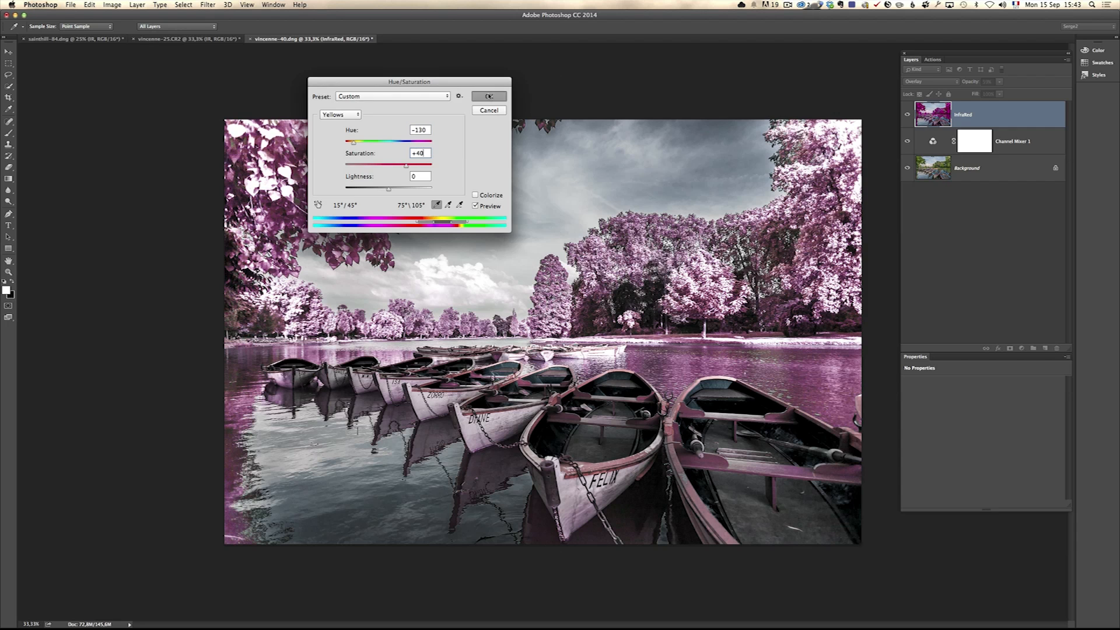
{"action": "left_click", "coordinate": [489, 97]}
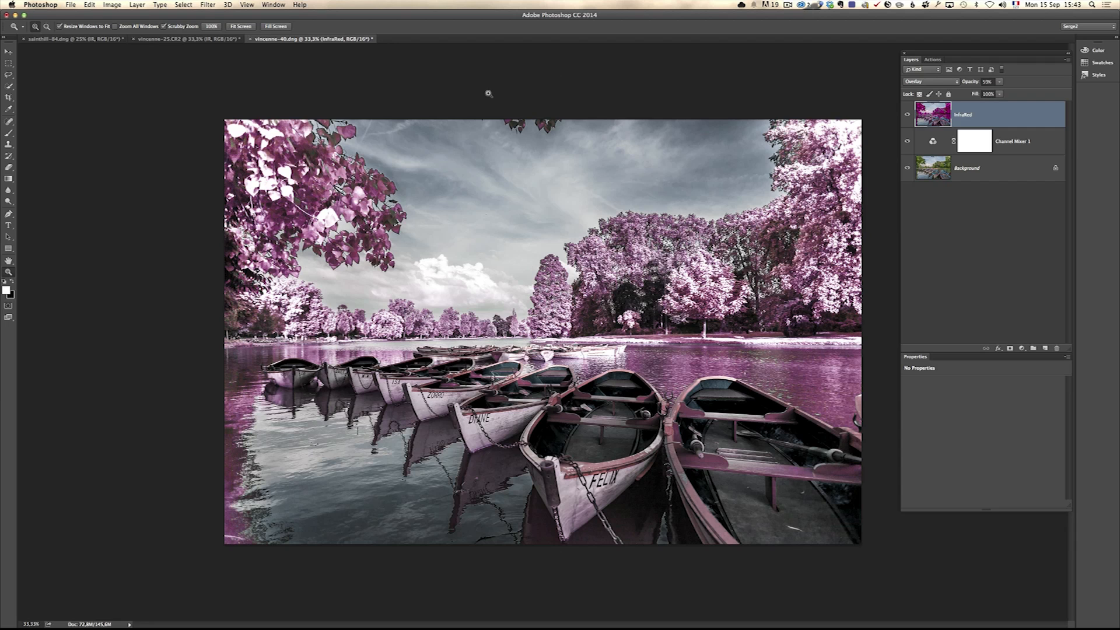
{"action": "mouse_move", "coordinate": [701, 141]}
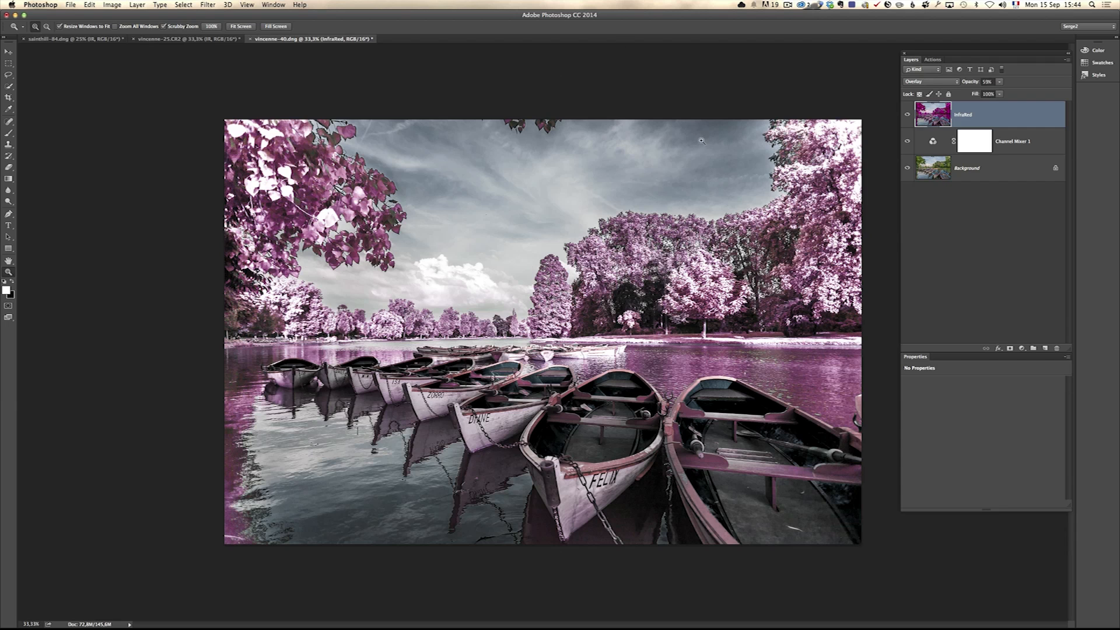
Step: Add a Levels adjustment layer with input levels 0, 0.71, 248
{"action": "left_click", "coordinate": [1009, 348]}
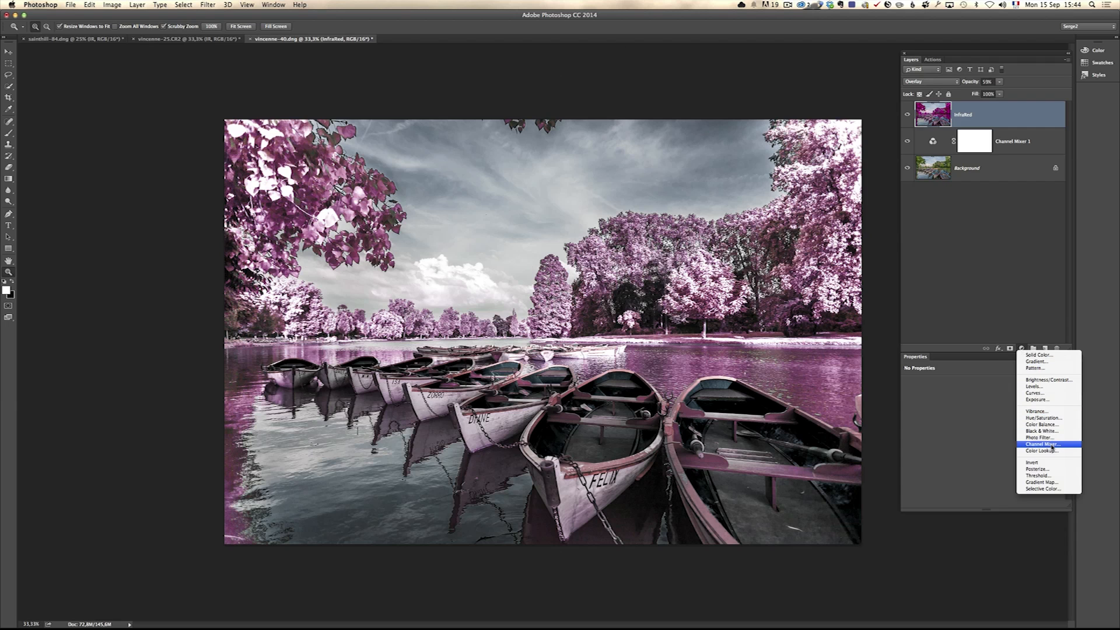
{"action": "mouse_move", "coordinate": [1042, 411]}
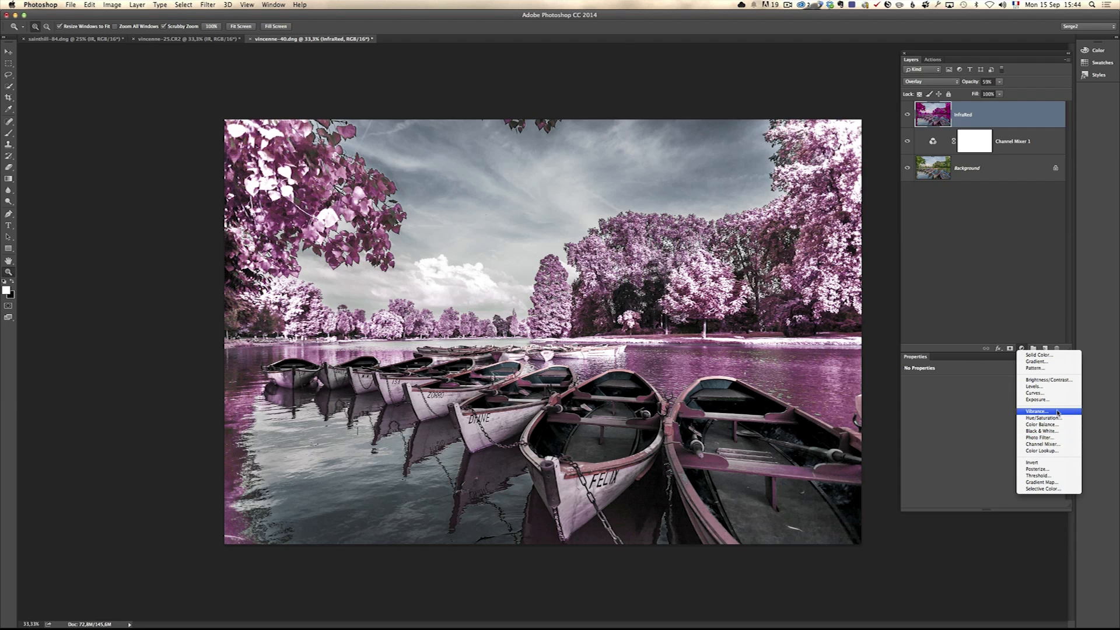
{"action": "left_click", "coordinate": [1033, 386]}
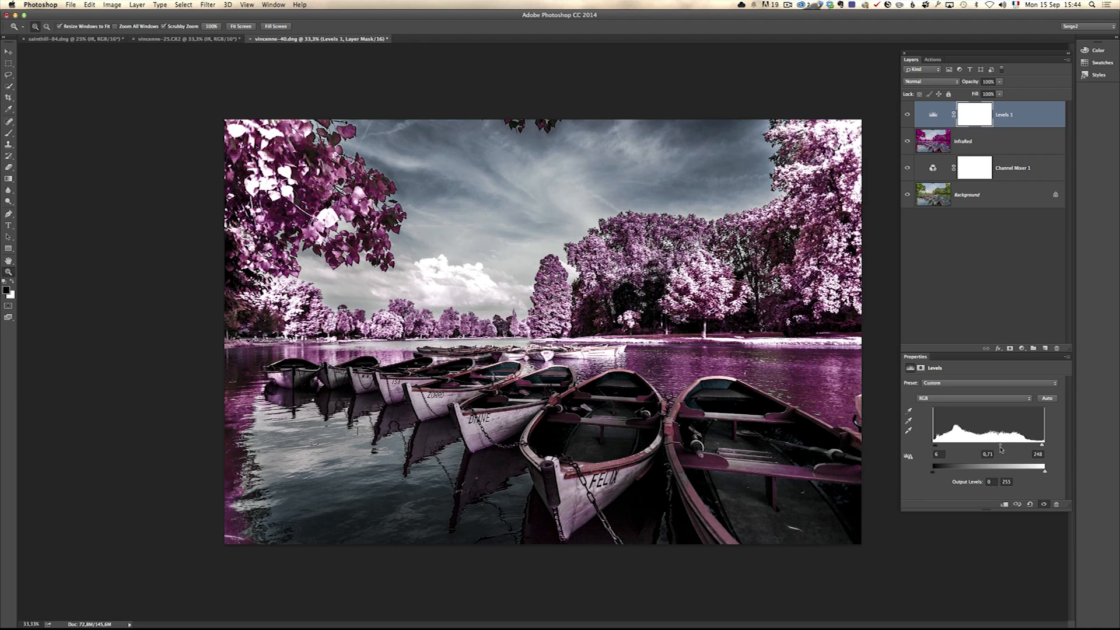
{"action": "mouse_move", "coordinate": [727, 136]}
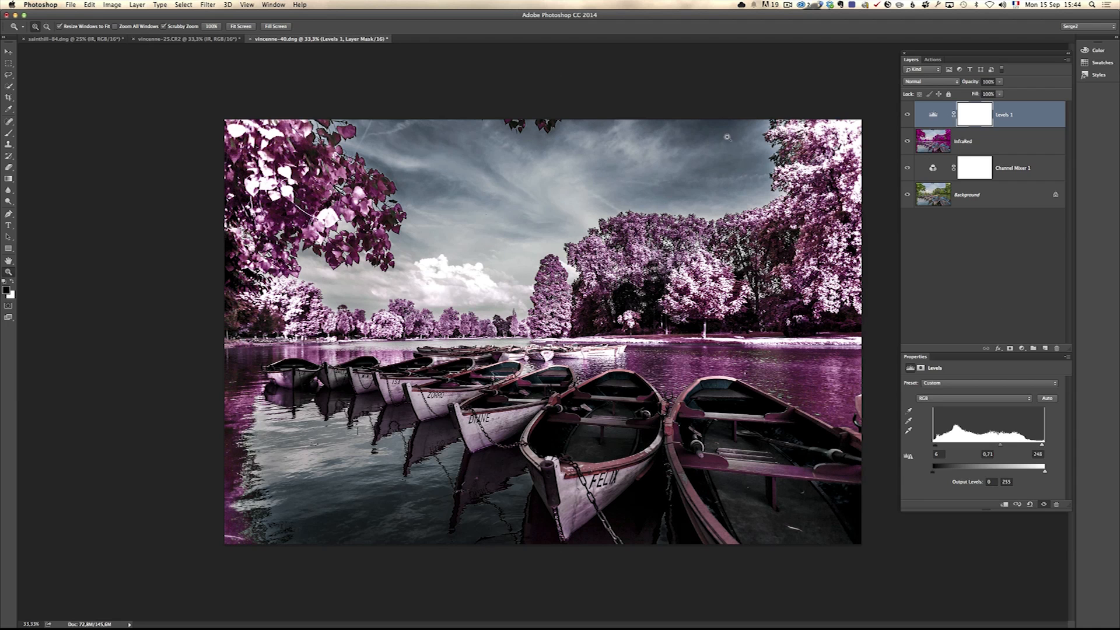
{"action": "mouse_move", "coordinate": [1016, 138]}
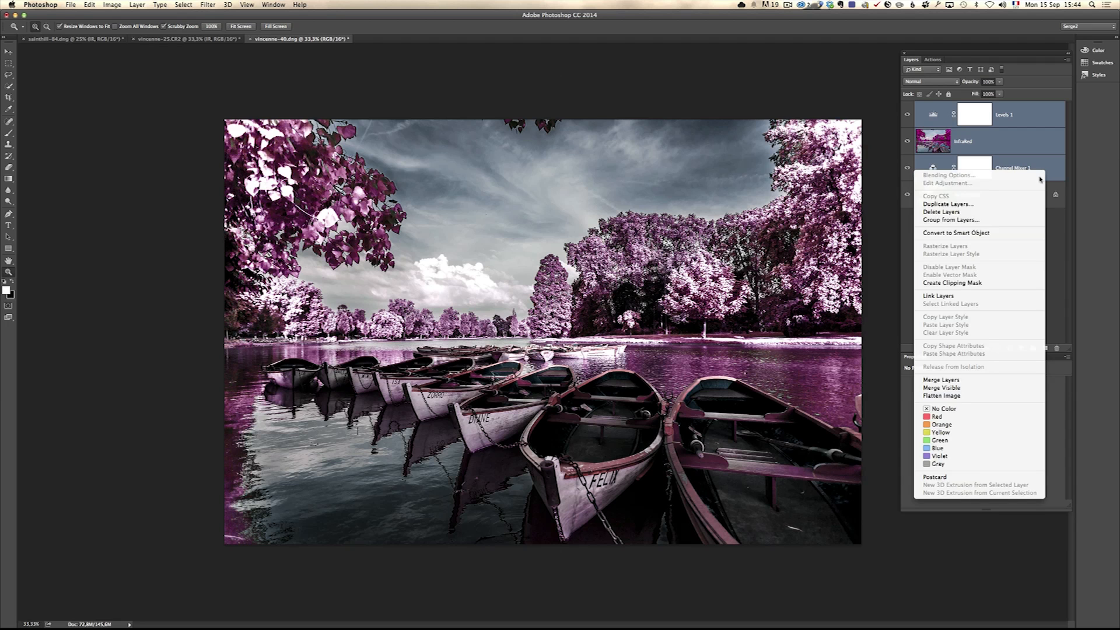
{"action": "mouse_move", "coordinate": [992, 275]}
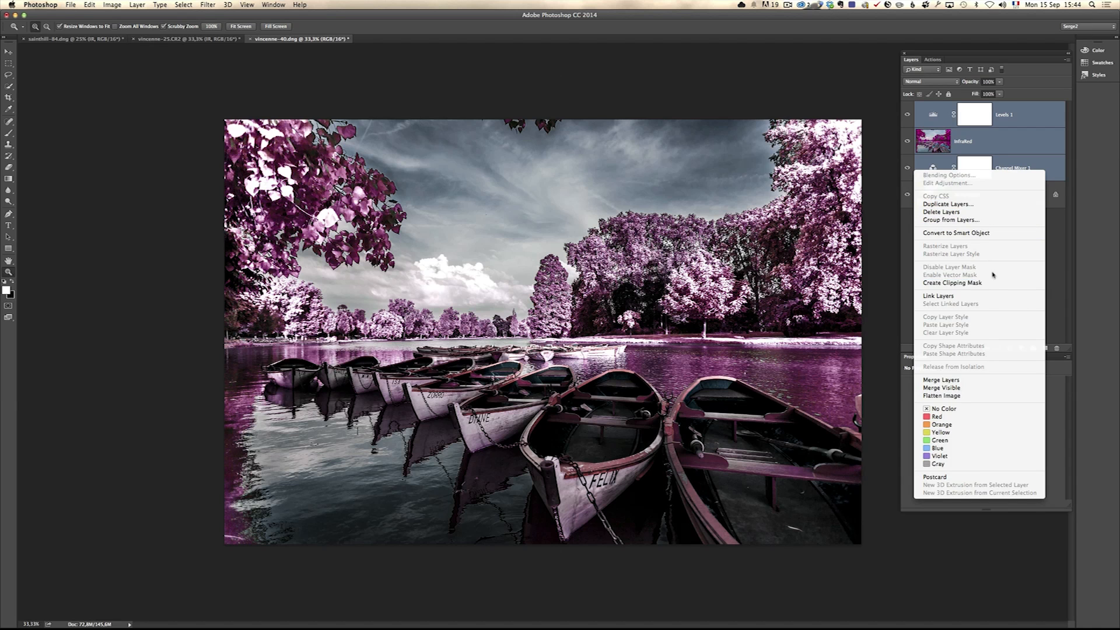
Step: Group the three layers as 'IR', then expand it and select Infrared
{"action": "left_click", "coordinate": [952, 219]}
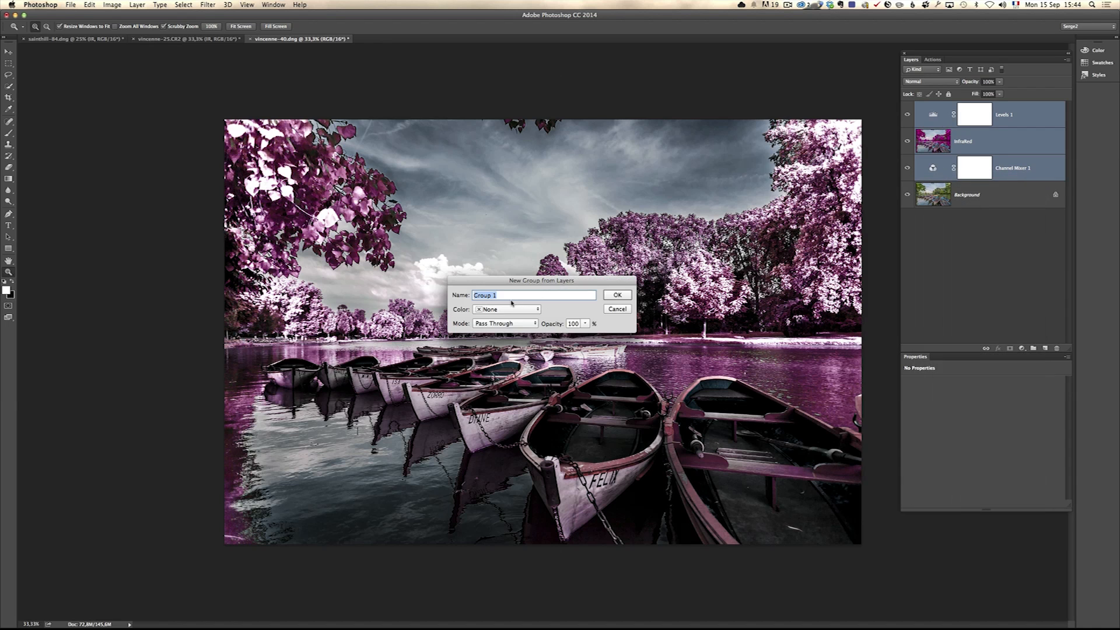
{"action": "type", "text": "IR"}
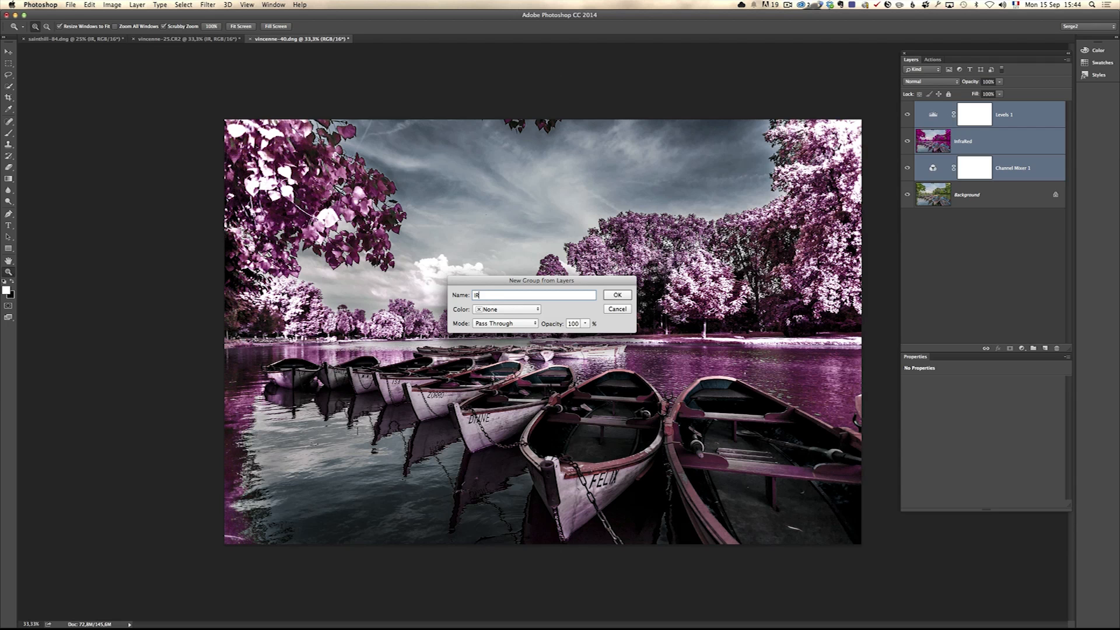
{"action": "left_click", "coordinate": [616, 295]}
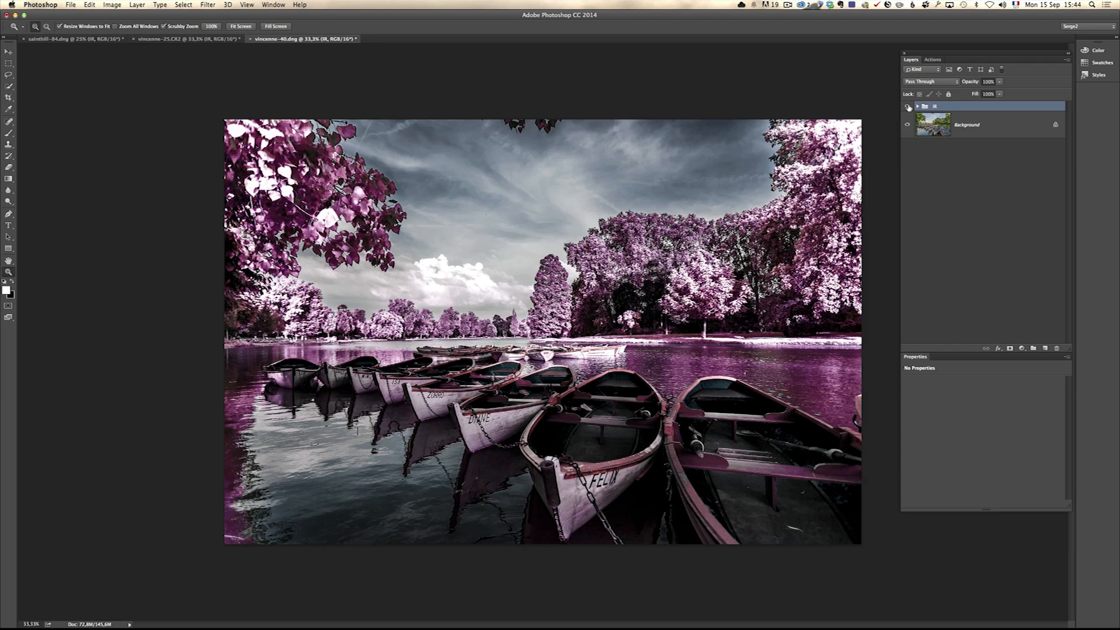
{"action": "mouse_move", "coordinate": [909, 105]}
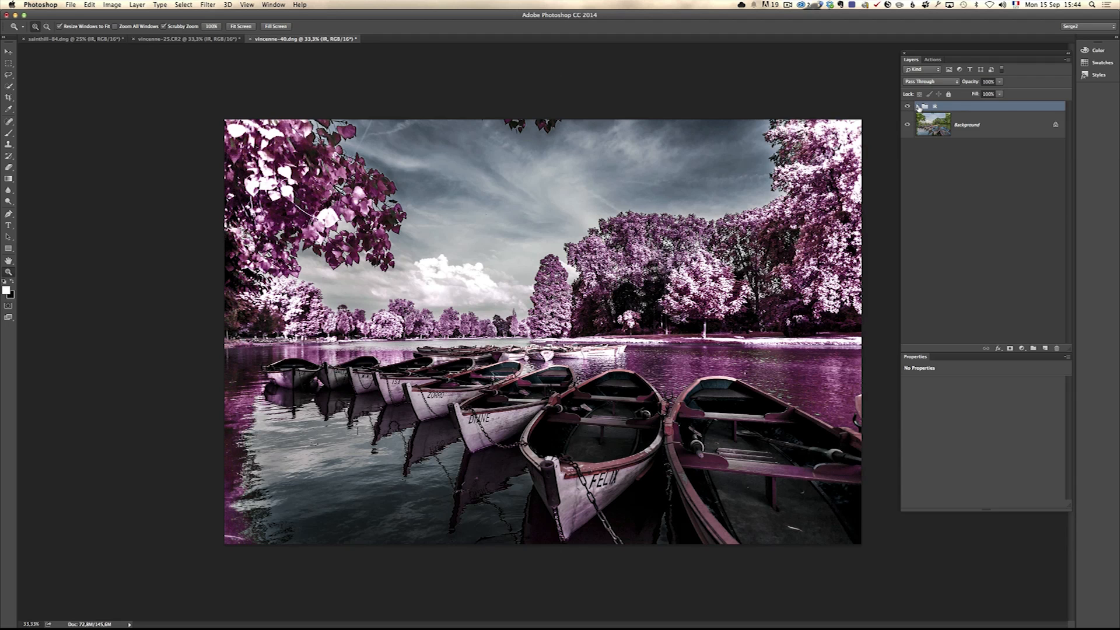
{"action": "left_click", "coordinate": [917, 107]}
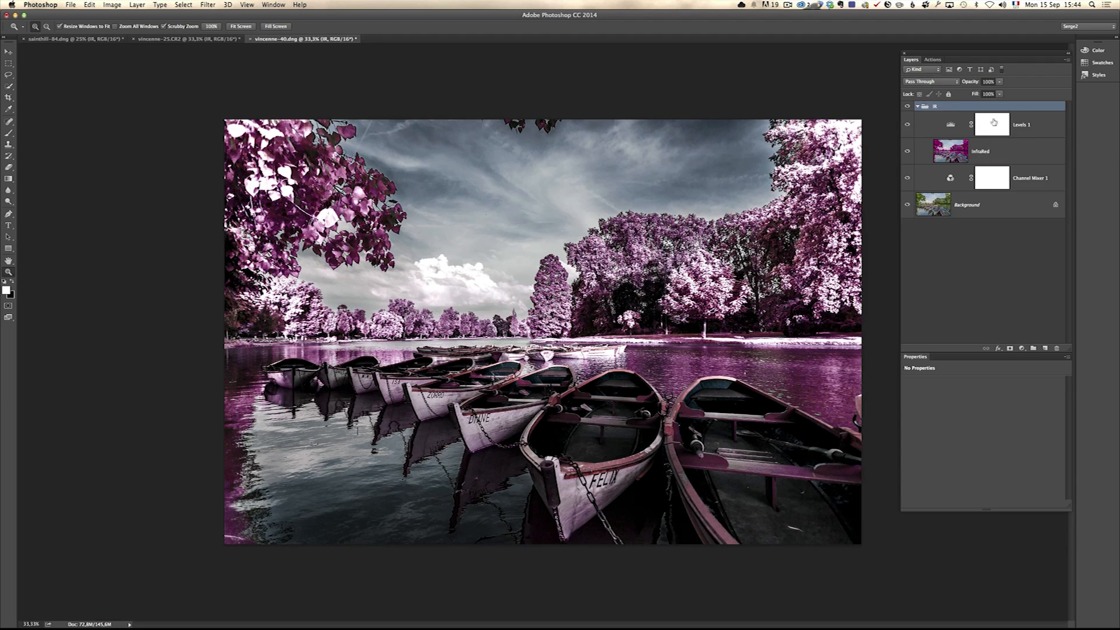
{"action": "left_click", "coordinate": [980, 150]}
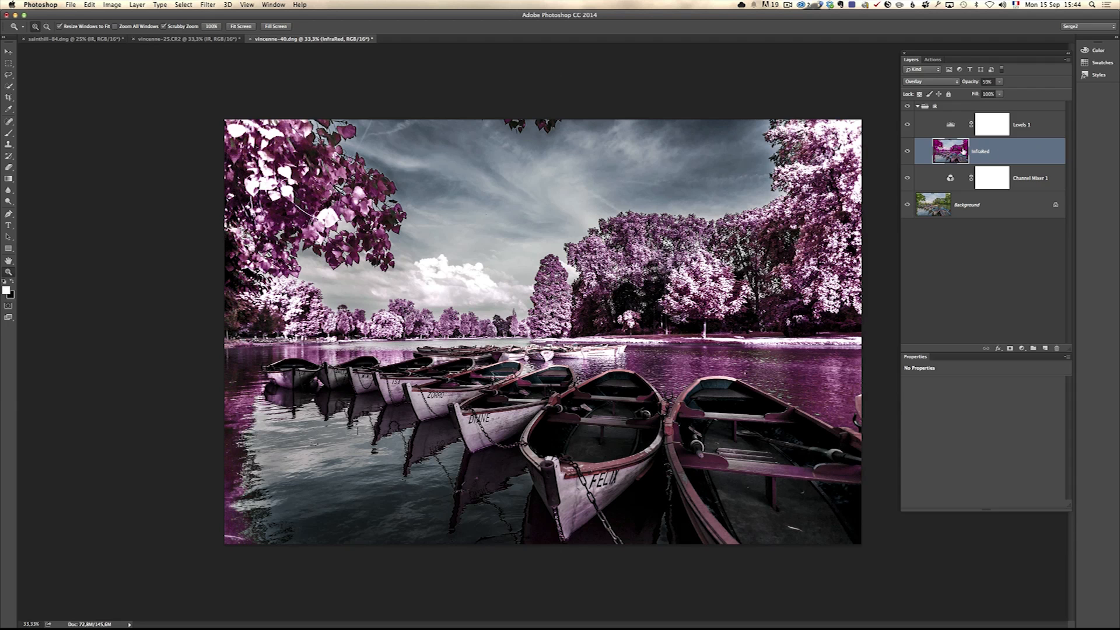
Step: Group Levels 1, Infrared and Channel Mixer 1 as IR and fold the group closed
{"action": "left_click", "coordinate": [208, 5]}
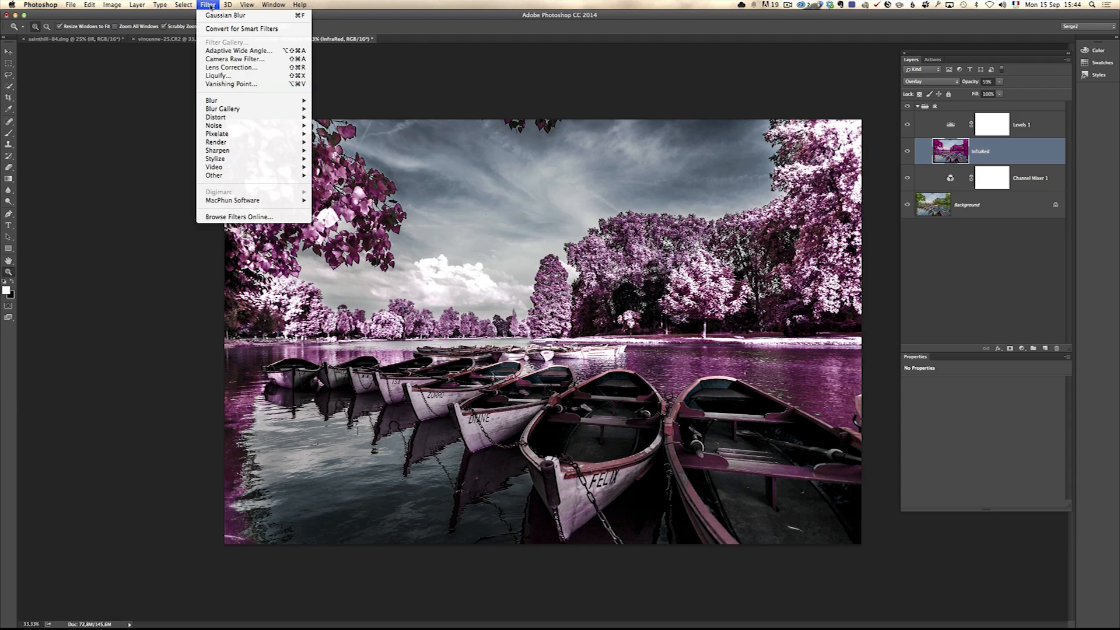
{"action": "mouse_move", "coordinate": [212, 100]}
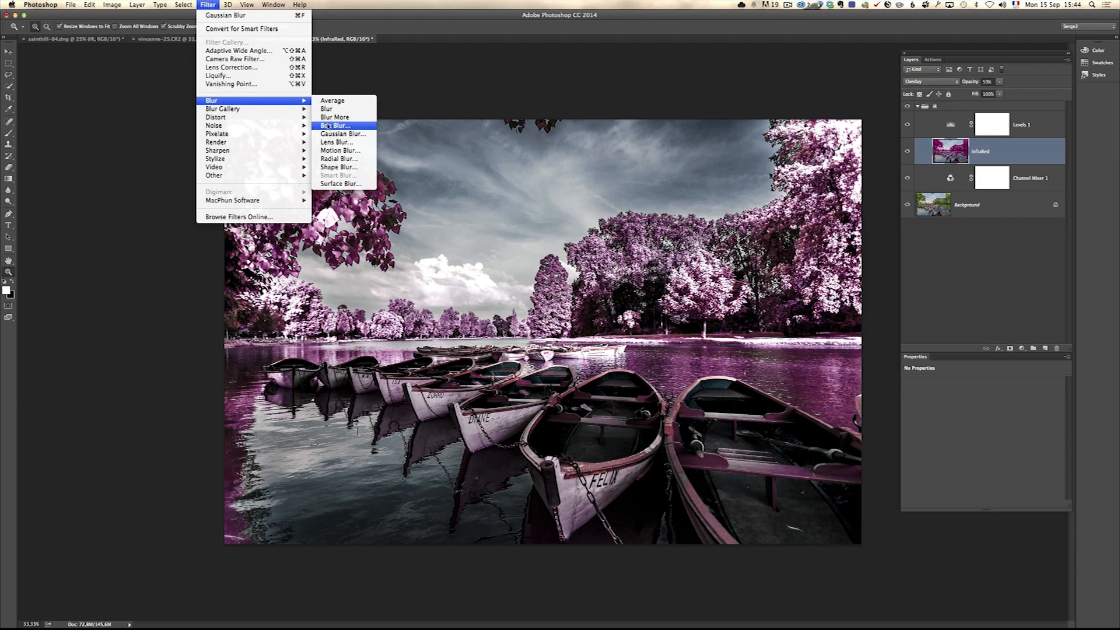
{"action": "left_click", "coordinate": [343, 133]}
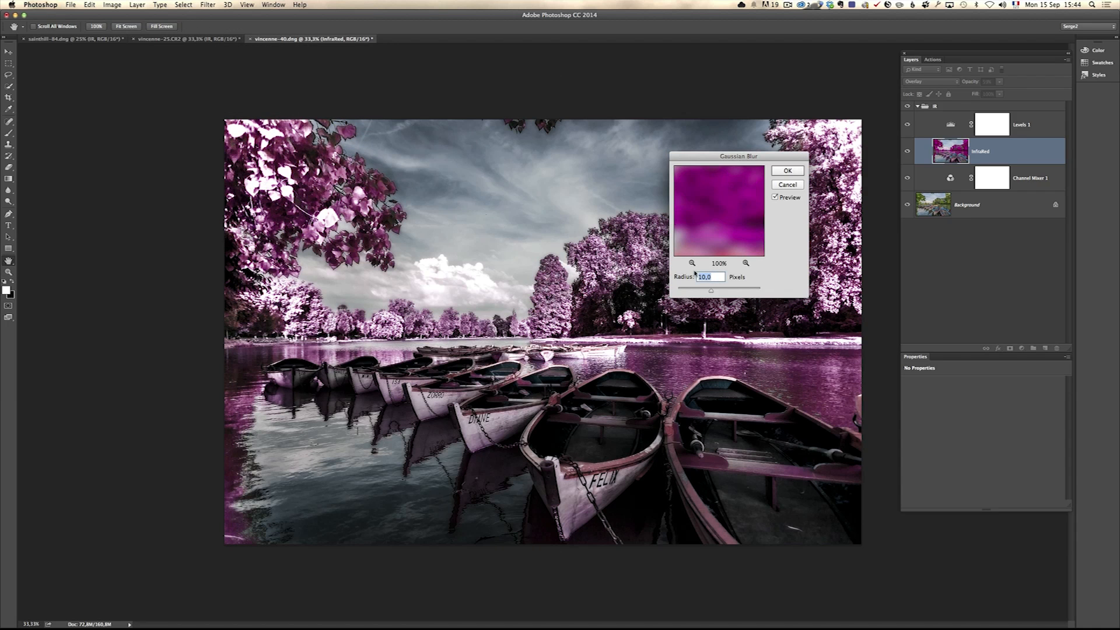
{"action": "left_click", "coordinate": [787, 170]}
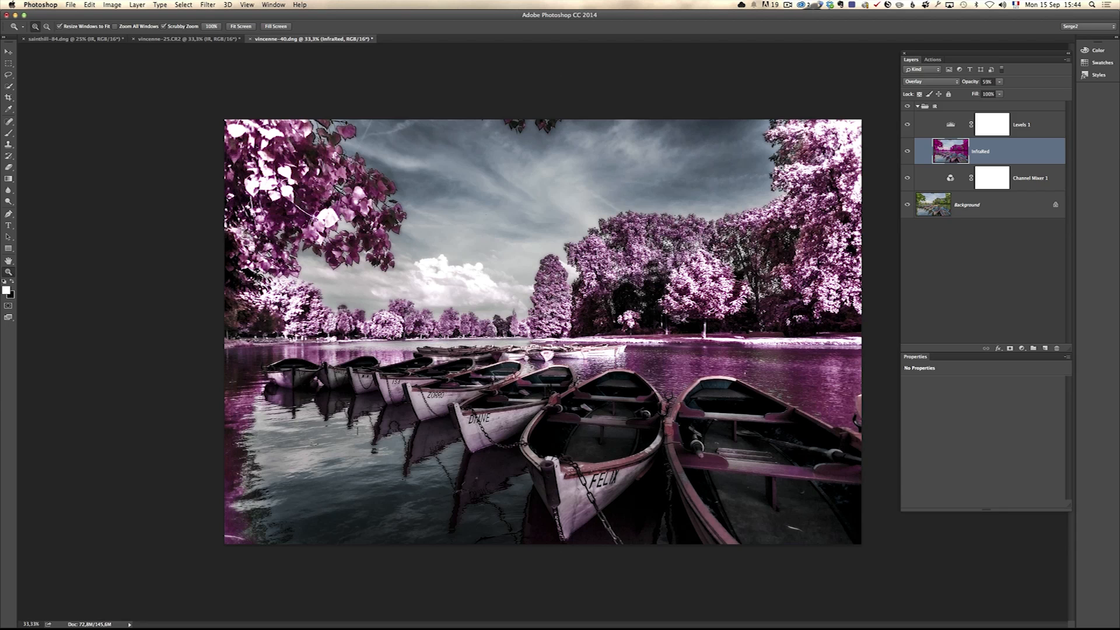
{"action": "left_click", "coordinate": [918, 106]}
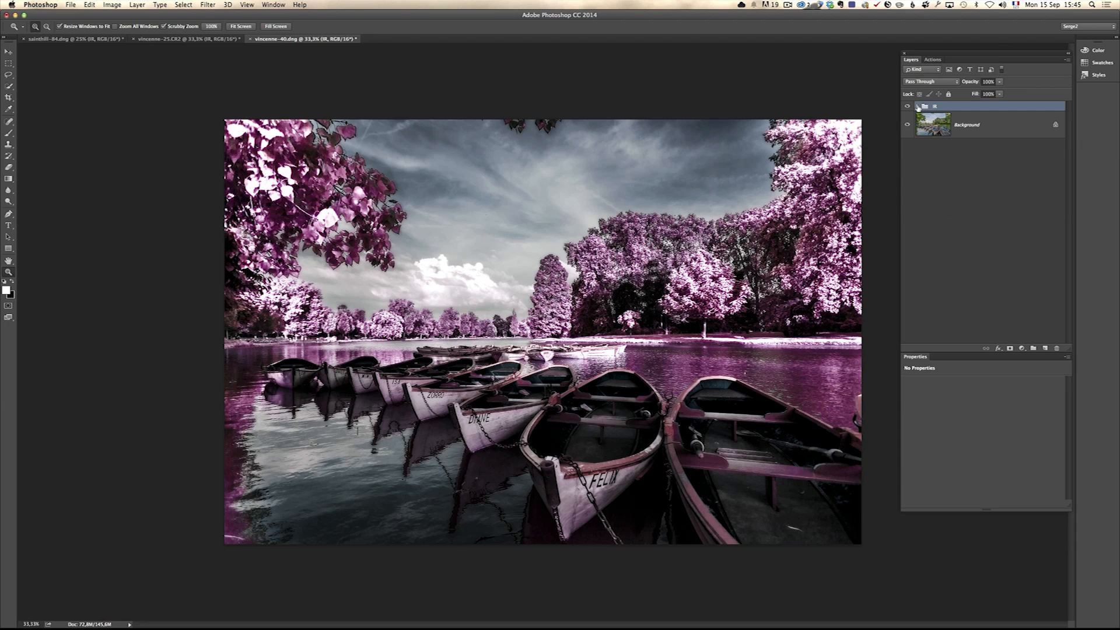
{"action": "left_click", "coordinate": [917, 106]}
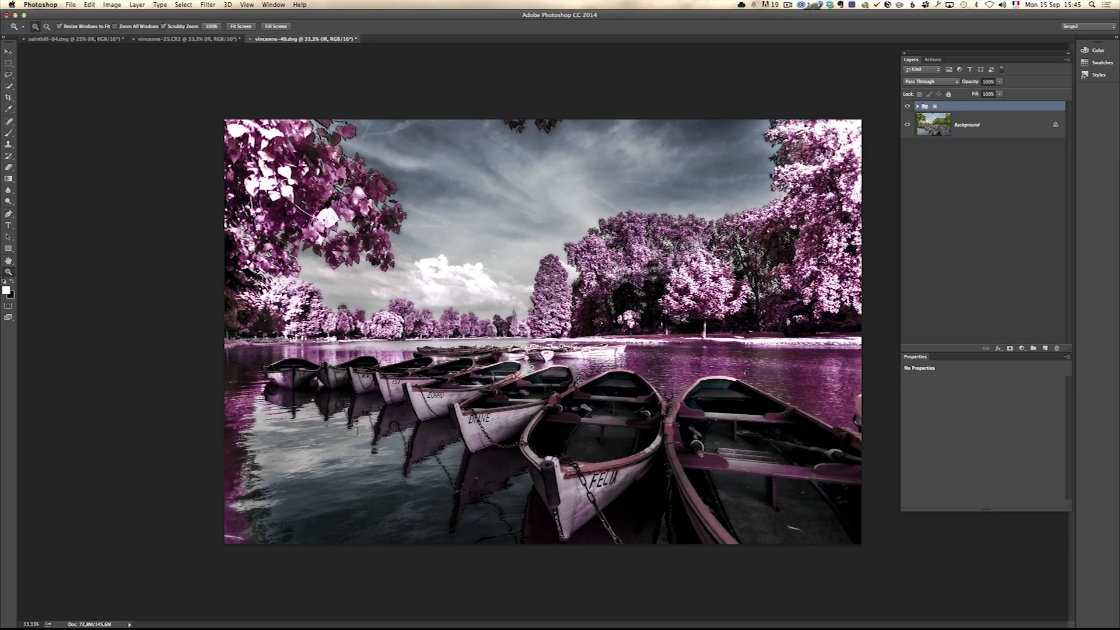
{"action": "mouse_move", "coordinate": [493, 199]}
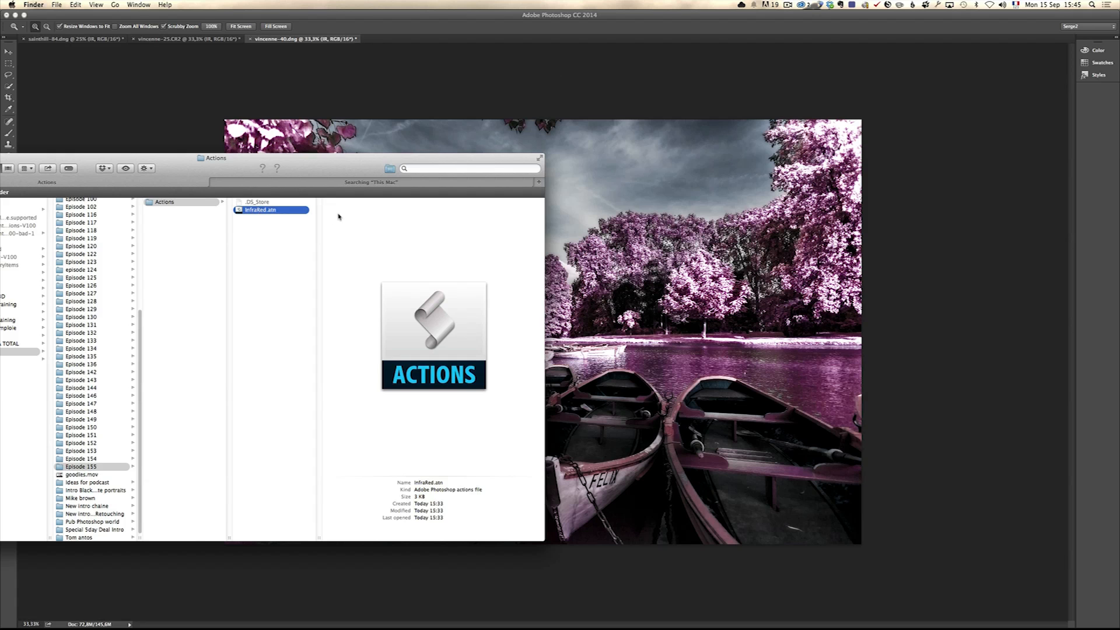
{"action": "mouse_move", "coordinate": [279, 211]}
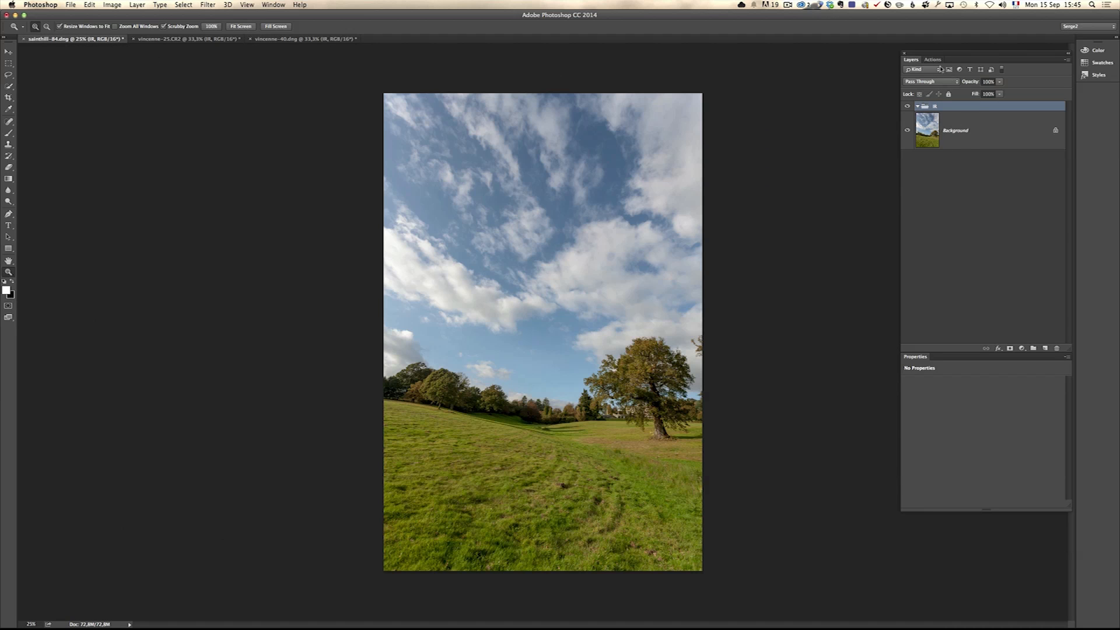
Step: Play the Infrared action on the meadow photo and inspect the IR group's Levels 1 settings
{"action": "left_click", "coordinate": [934, 60]}
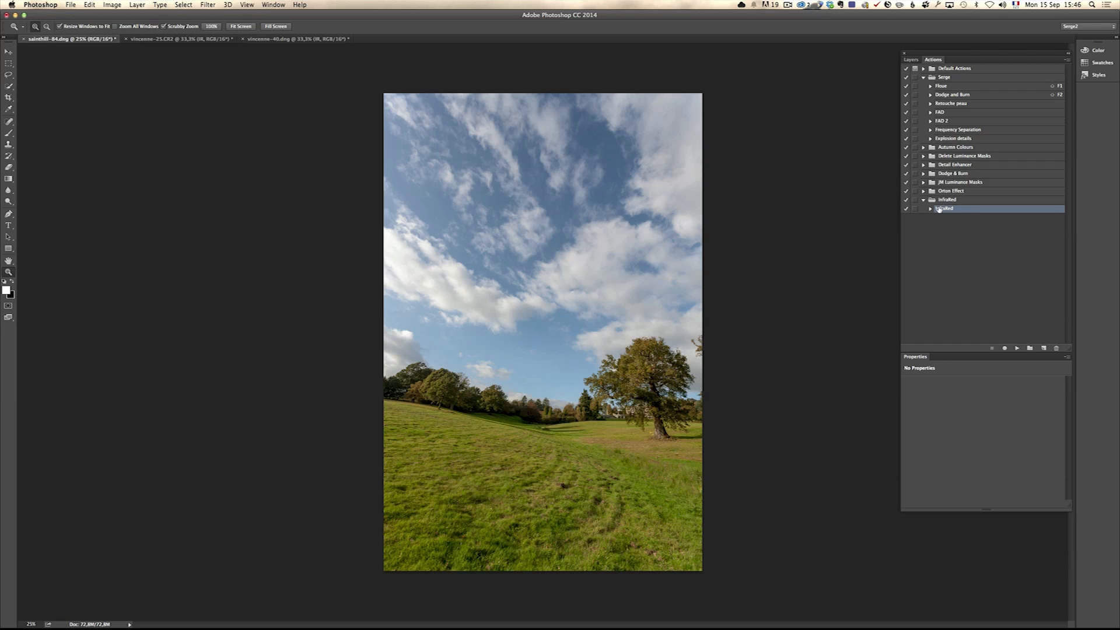
{"action": "left_click", "coordinate": [965, 199]}
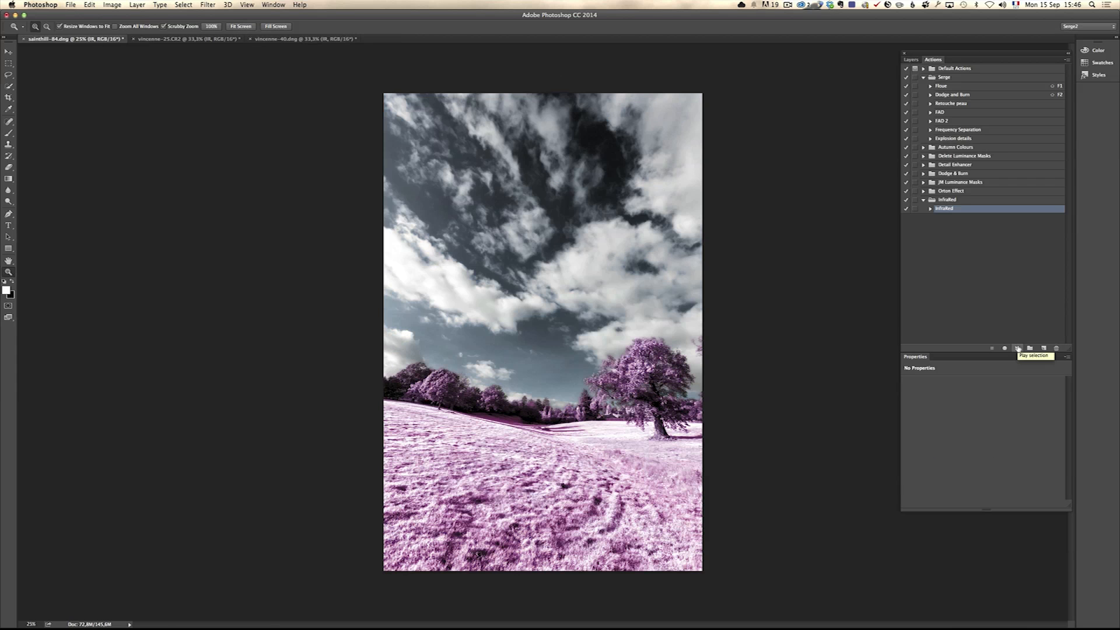
{"action": "left_click", "coordinate": [911, 59]}
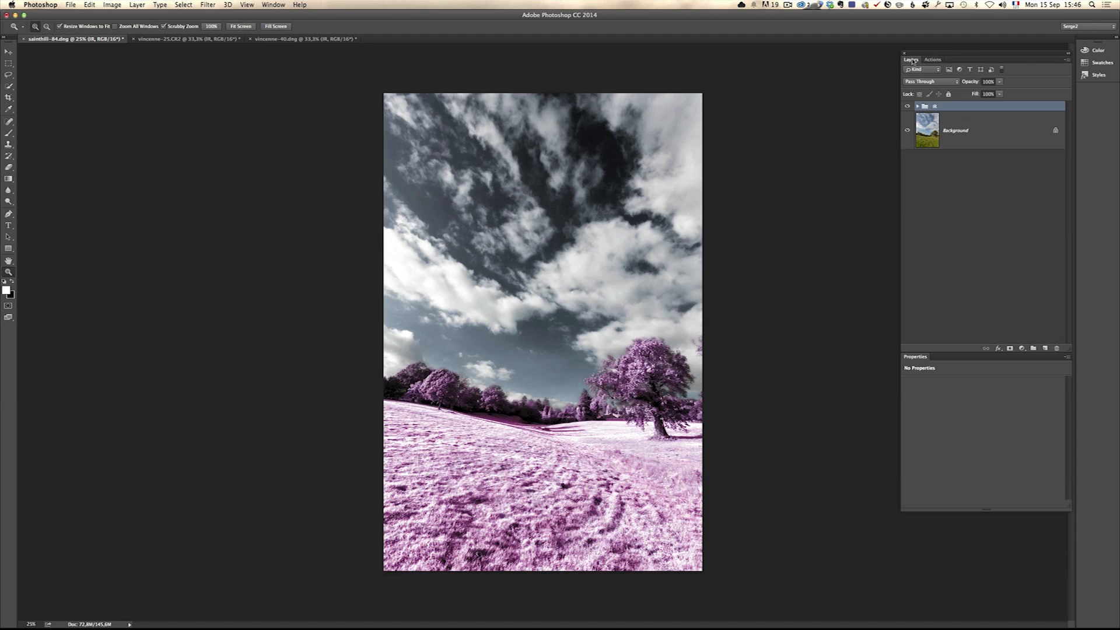
{"action": "left_click", "coordinate": [919, 106]}
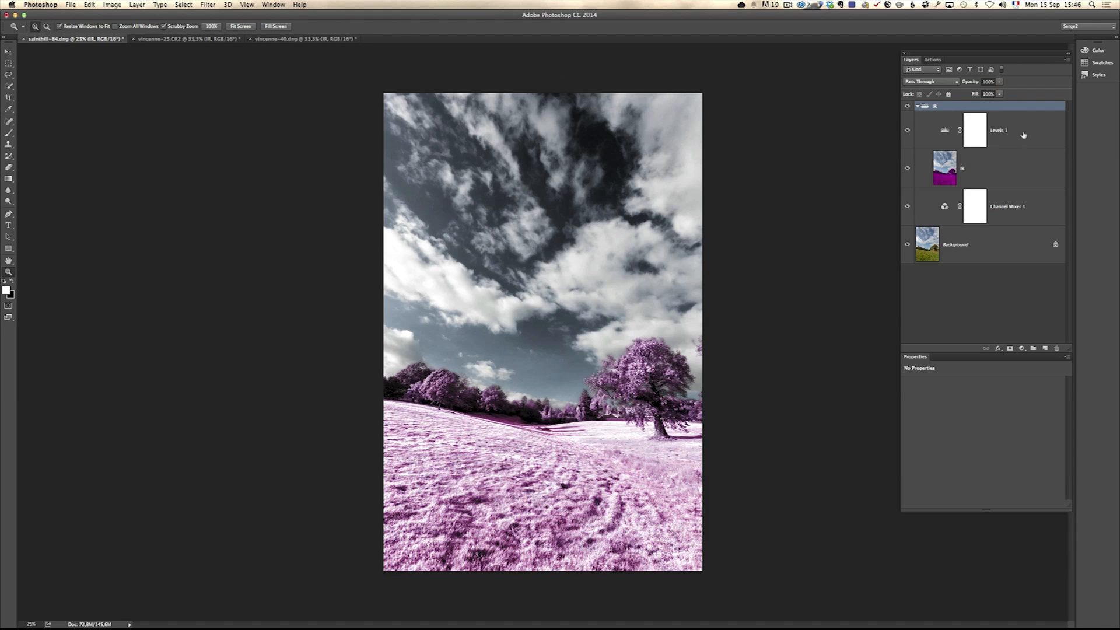
{"action": "left_click", "coordinate": [999, 129]}
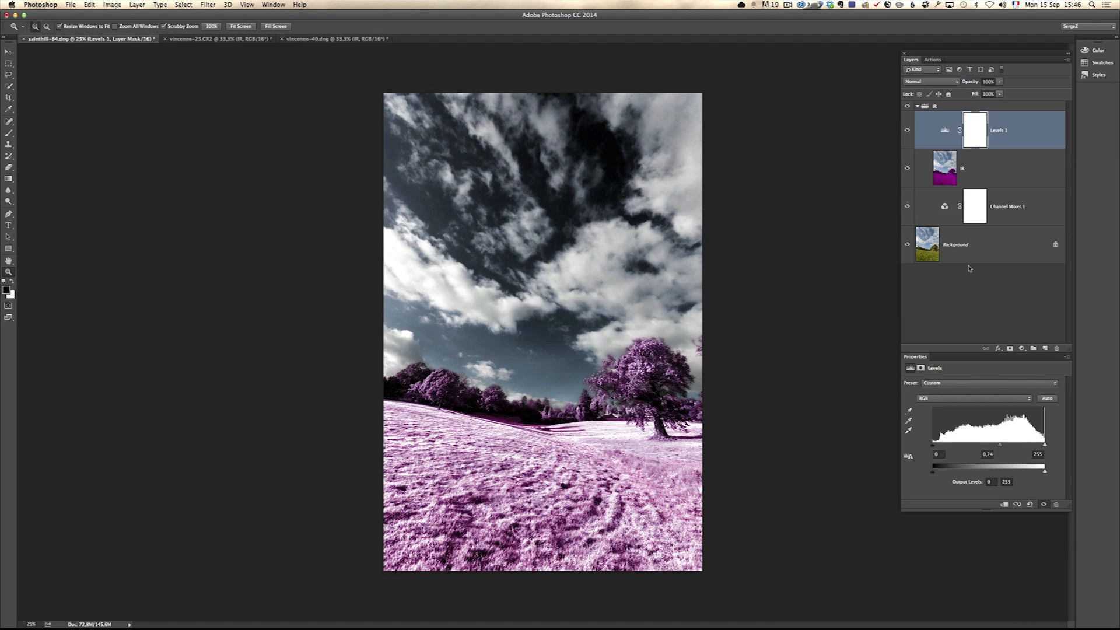
{"action": "mouse_move", "coordinate": [928, 112]}
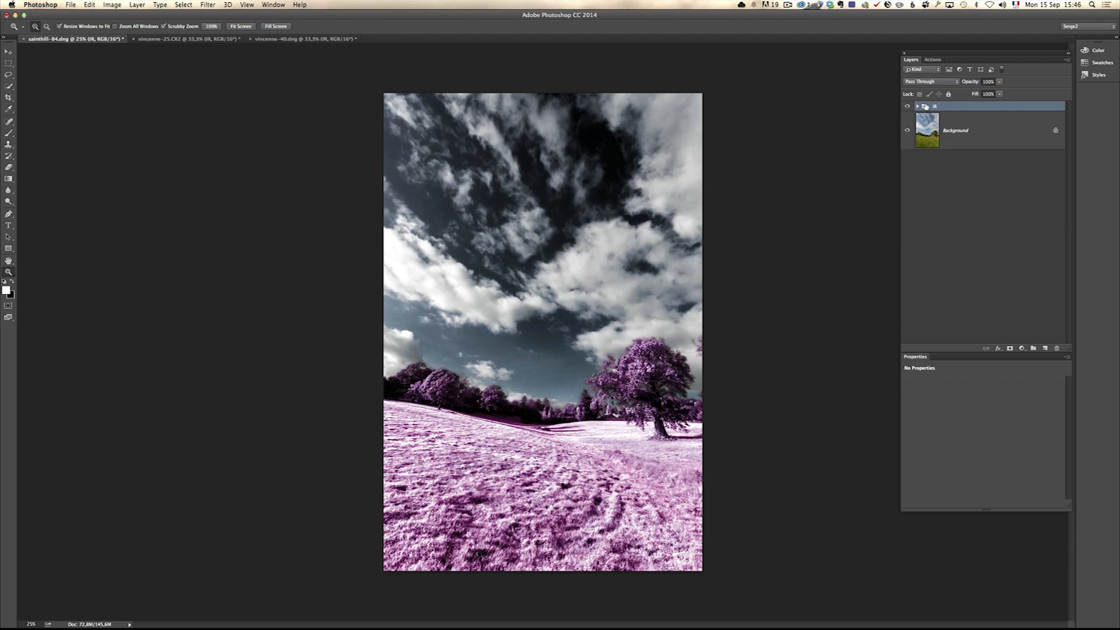
Step: Set the meadow photo's IR group to 90% opacity and switch to the lake photo
{"action": "left_click", "coordinate": [918, 106]}
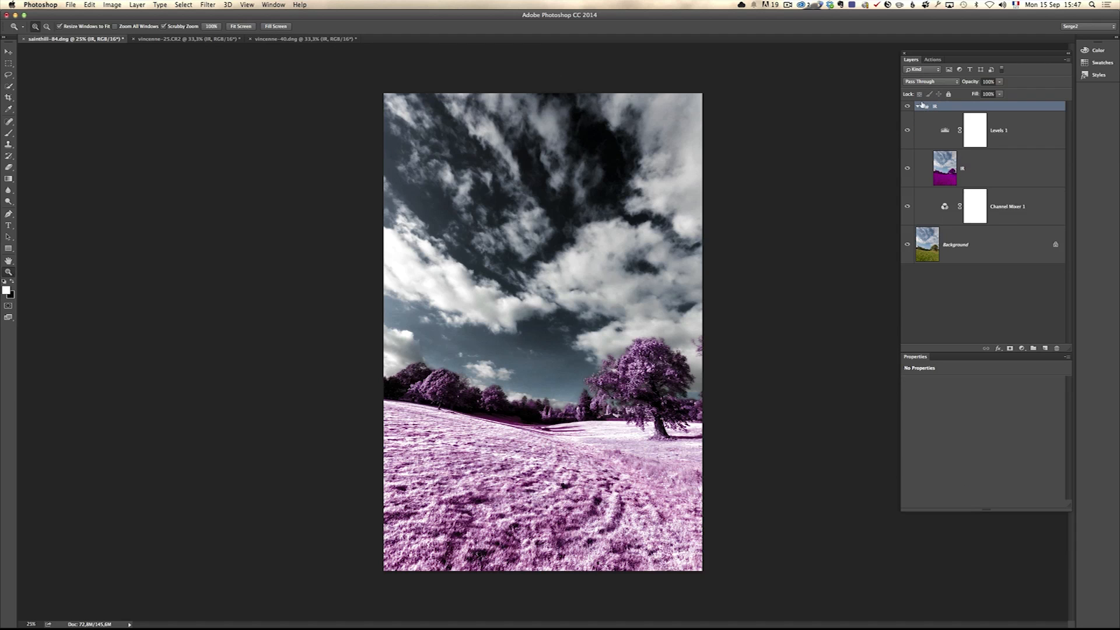
{"action": "left_click", "coordinate": [917, 107]}
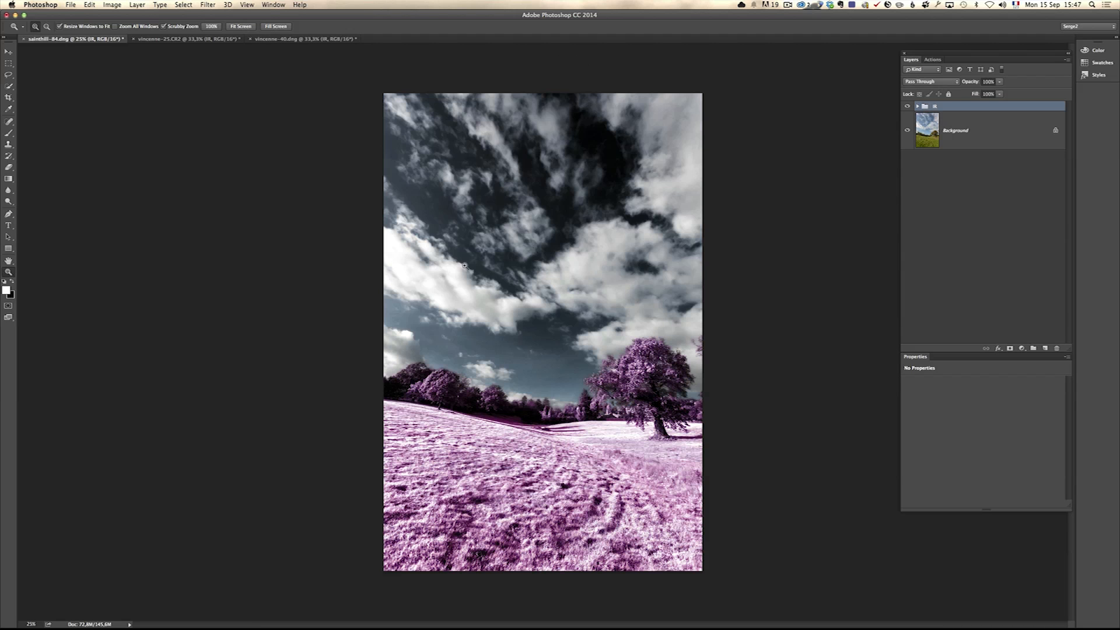
{"action": "triple_click", "coordinate": [989, 81]}
{"action": "type", "text": "90"}
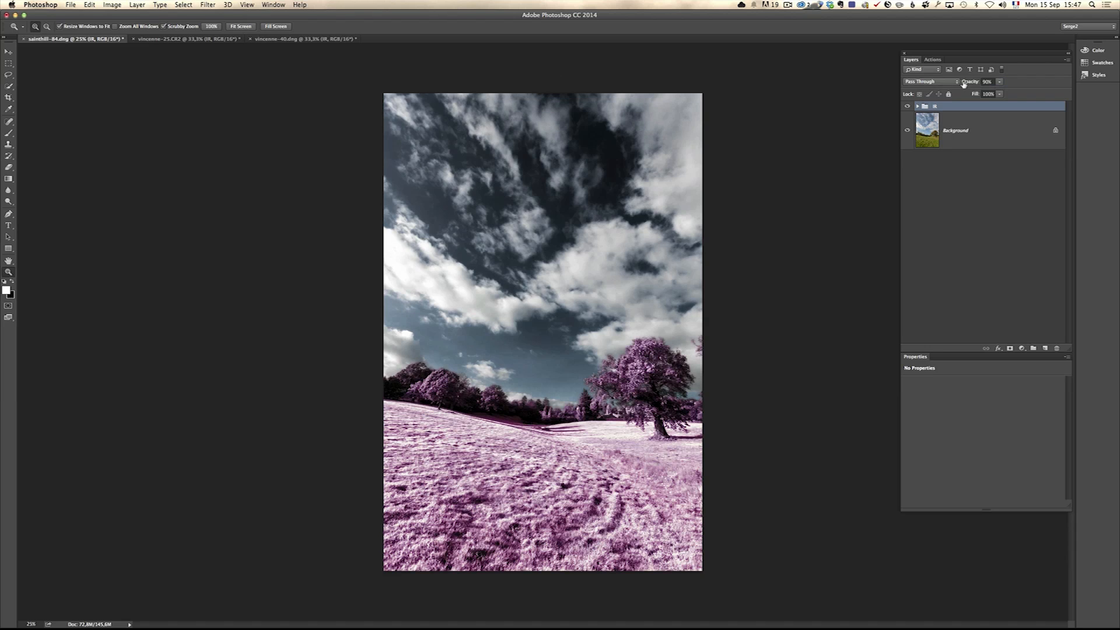
{"action": "mouse_move", "coordinate": [747, 388]}
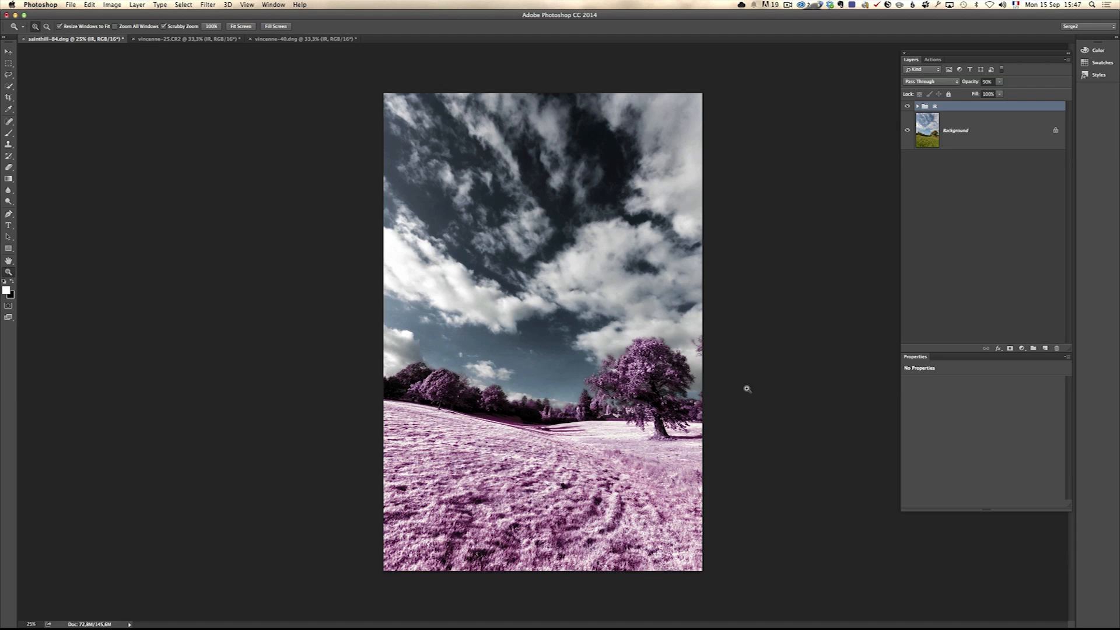
{"action": "mouse_move", "coordinate": [595, 149]}
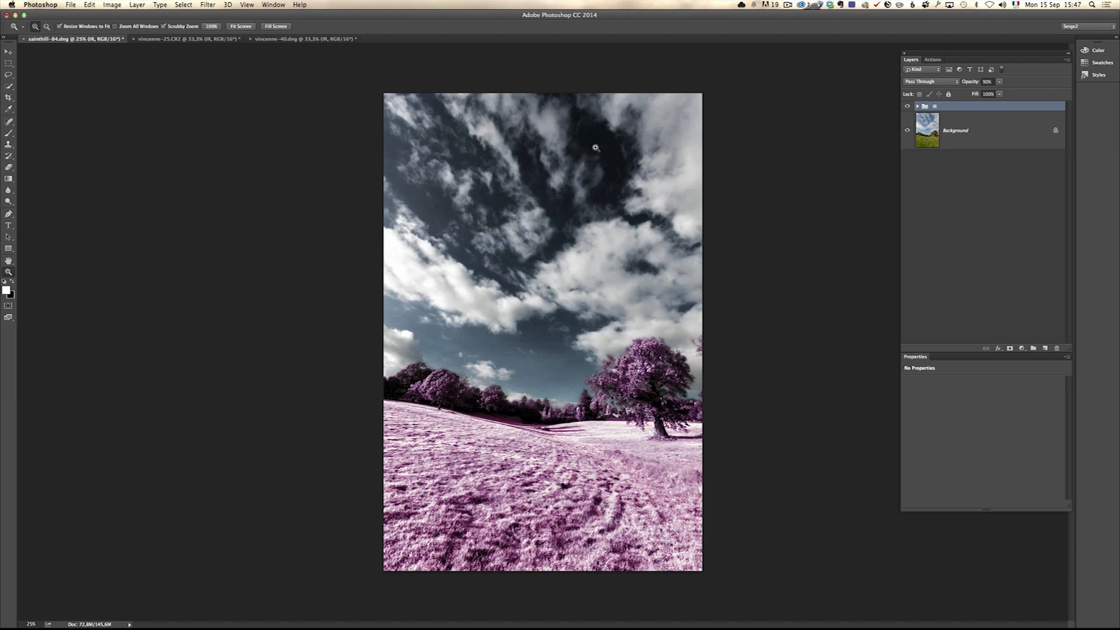
{"action": "mouse_move", "coordinate": [210, 41]}
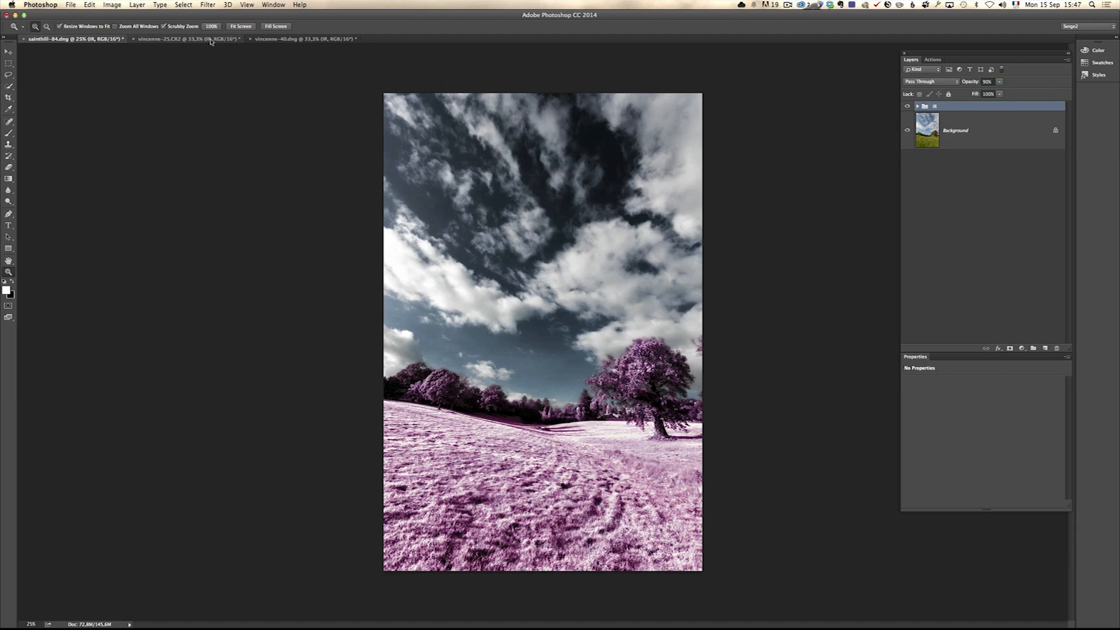
{"action": "left_click", "coordinate": [185, 38]}
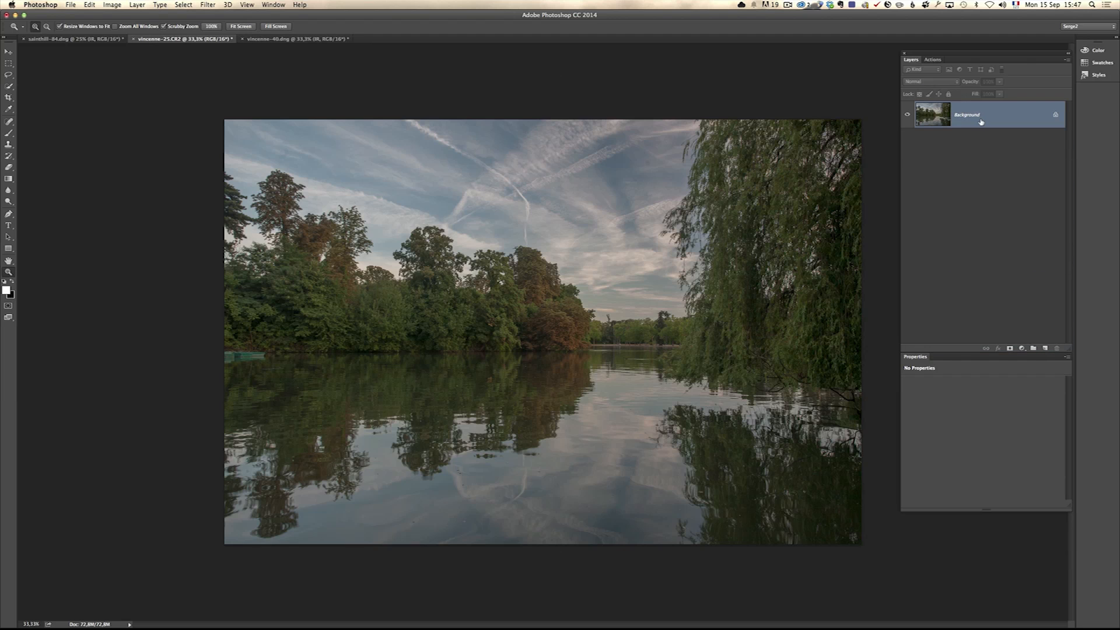
Step: Play the Infrared action on the lake photo and inspect the IR group's Levels 1 settings
{"action": "left_click", "coordinate": [934, 59]}
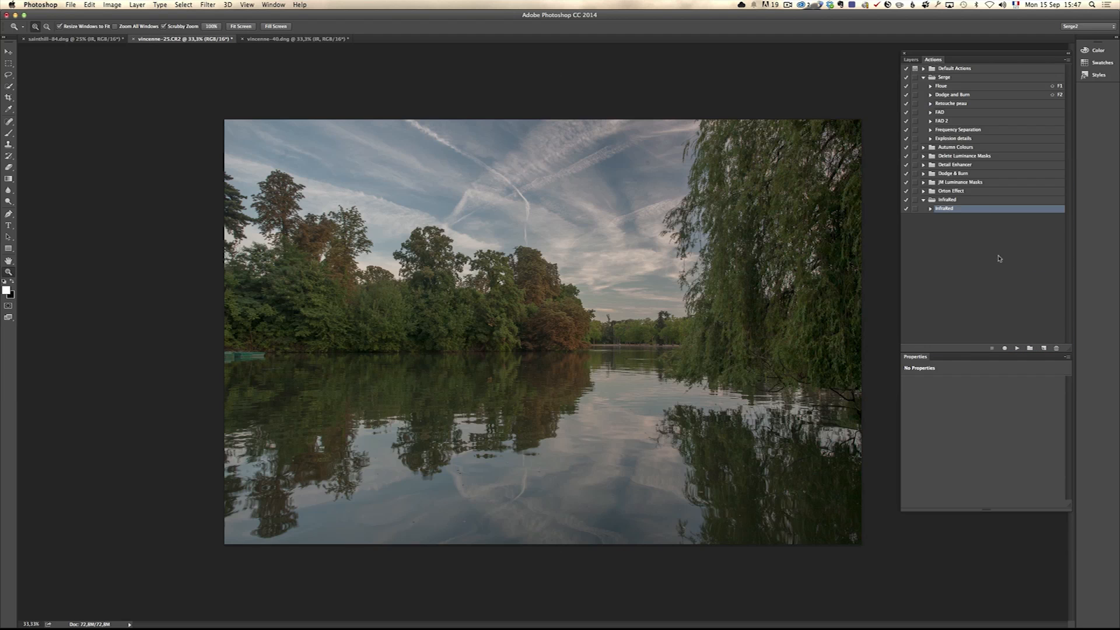
{"action": "left_click", "coordinate": [1018, 349]}
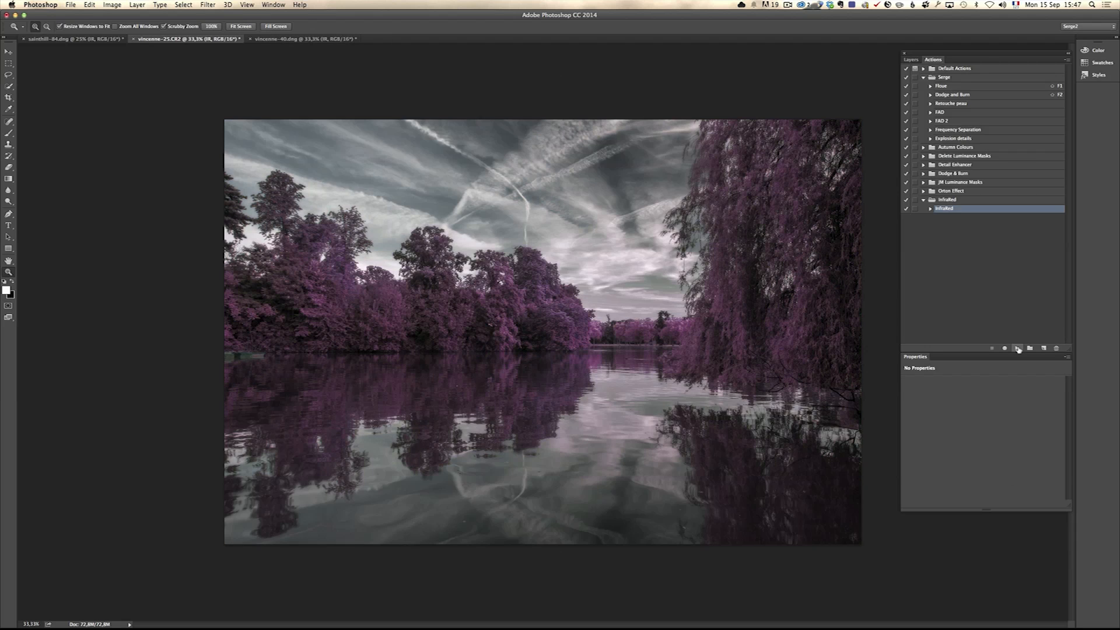
{"action": "left_click", "coordinate": [910, 59]}
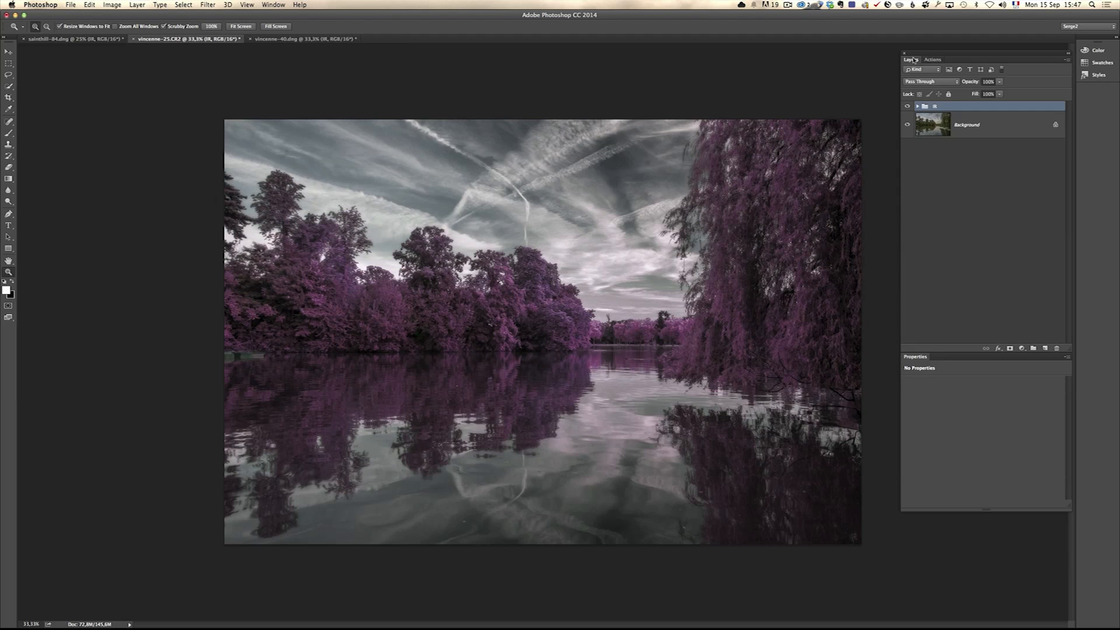
{"action": "left_click", "coordinate": [917, 106]}
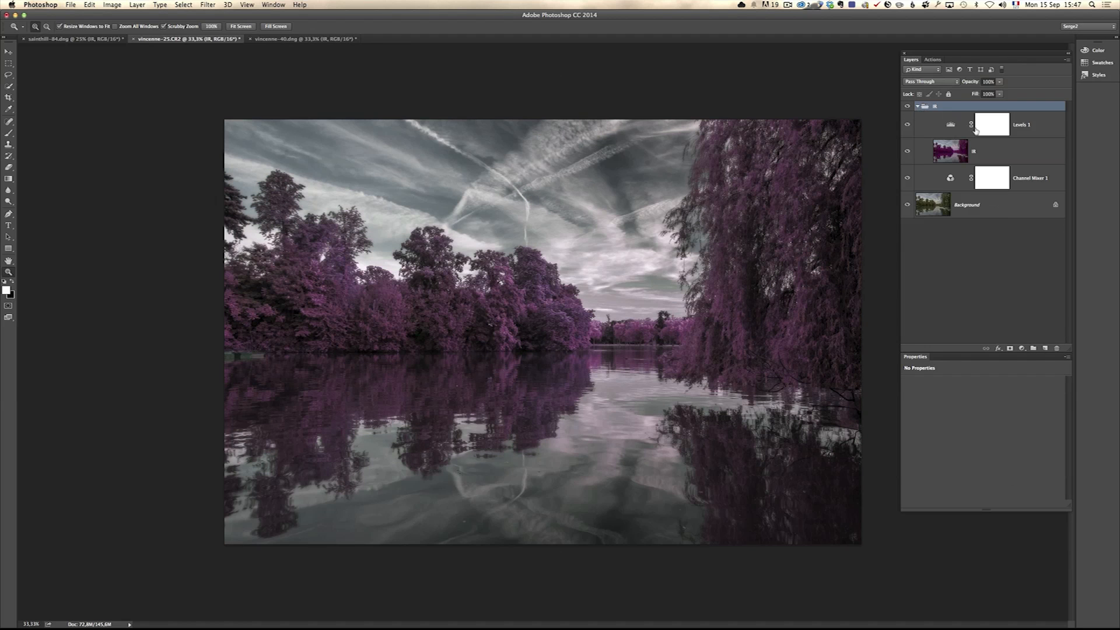
{"action": "mouse_move", "coordinate": [992, 124]}
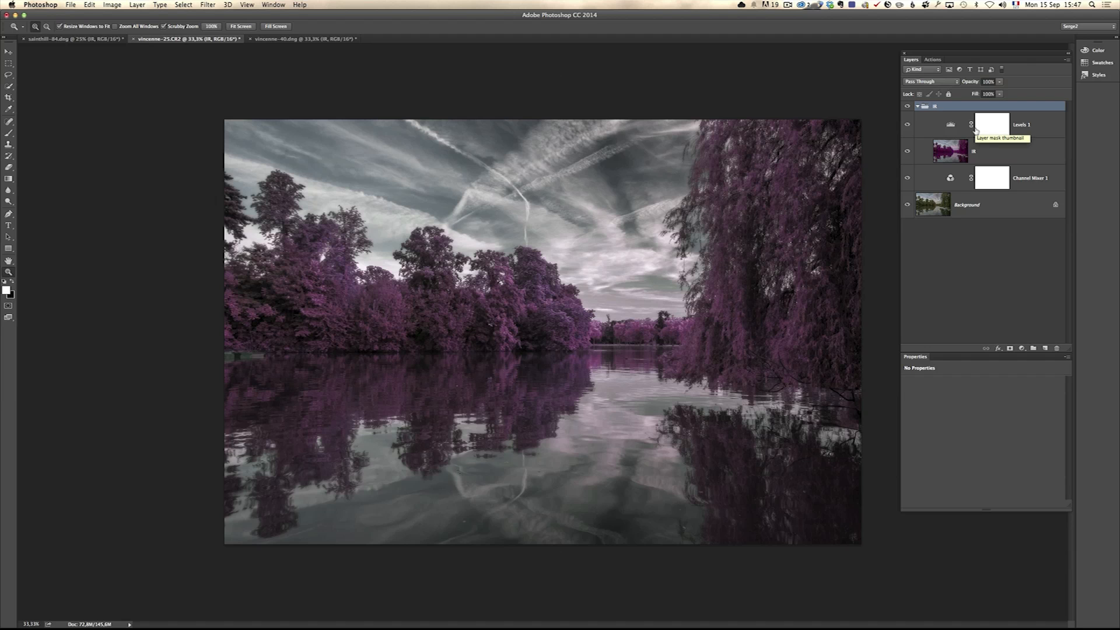
{"action": "left_click", "coordinate": [992, 125]}
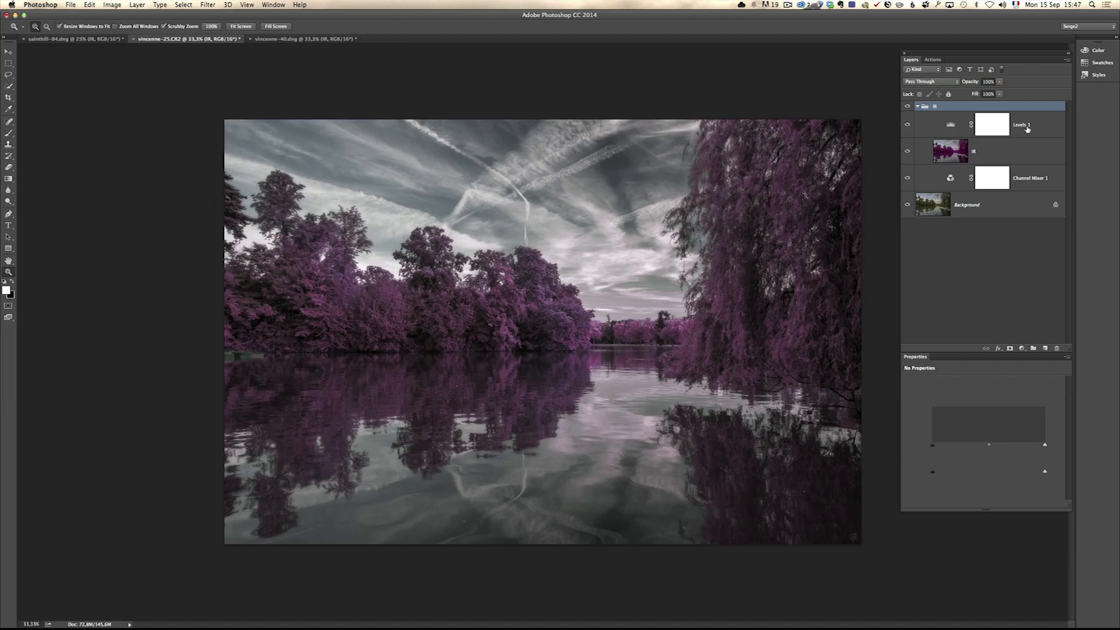
{"action": "left_click", "coordinate": [1022, 125]}
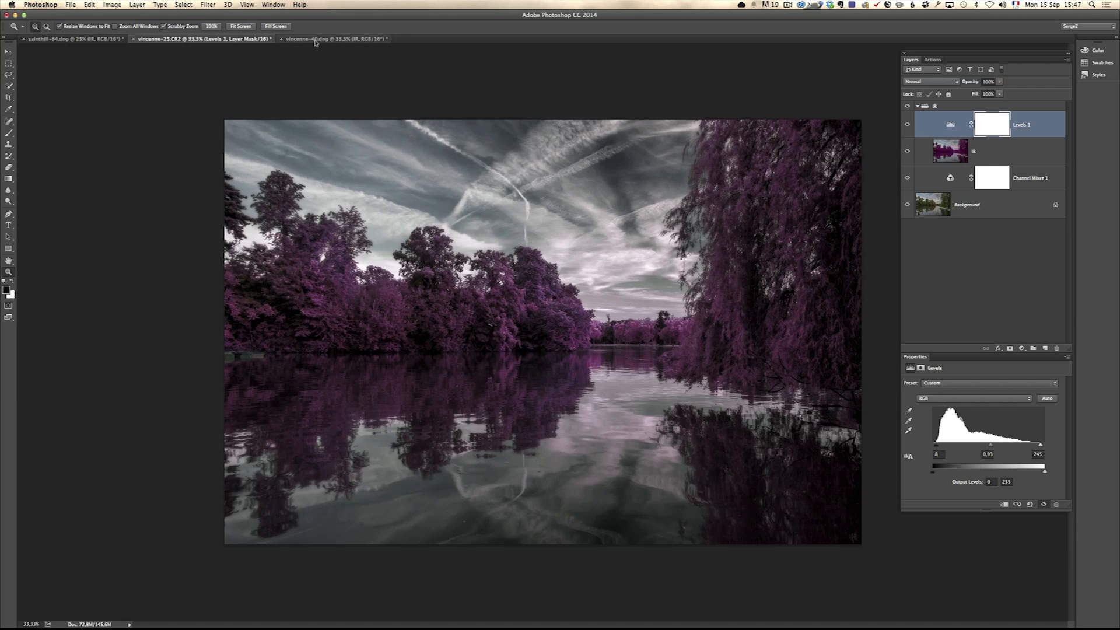
Step: Return to the rowing-boat photo document
{"action": "left_click", "coordinate": [64, 38]}
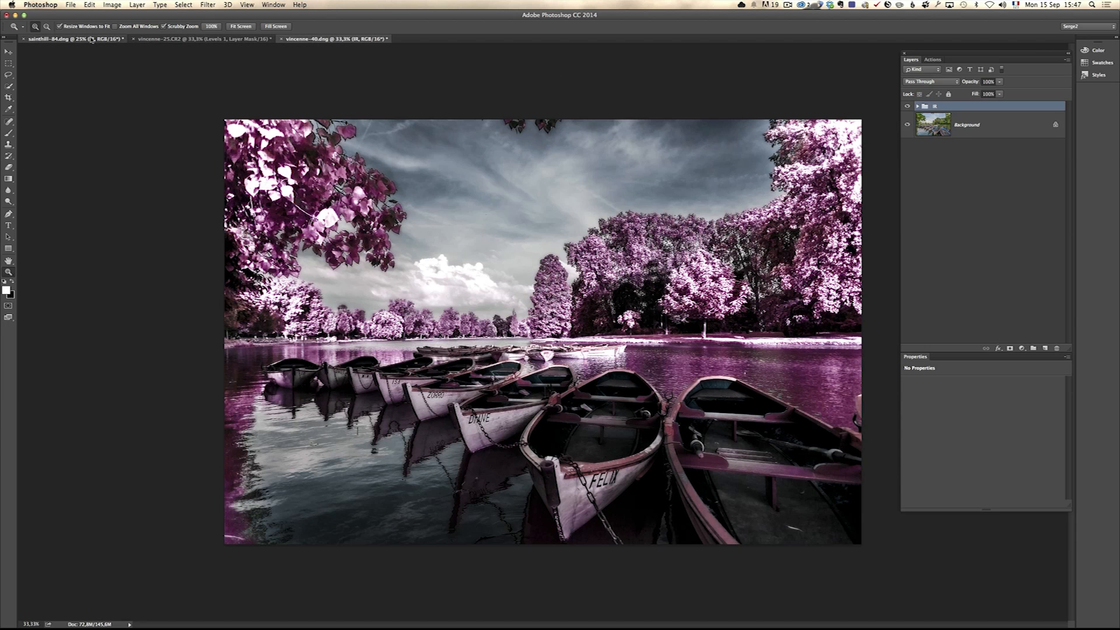
{"action": "left_click", "coordinate": [200, 38]}
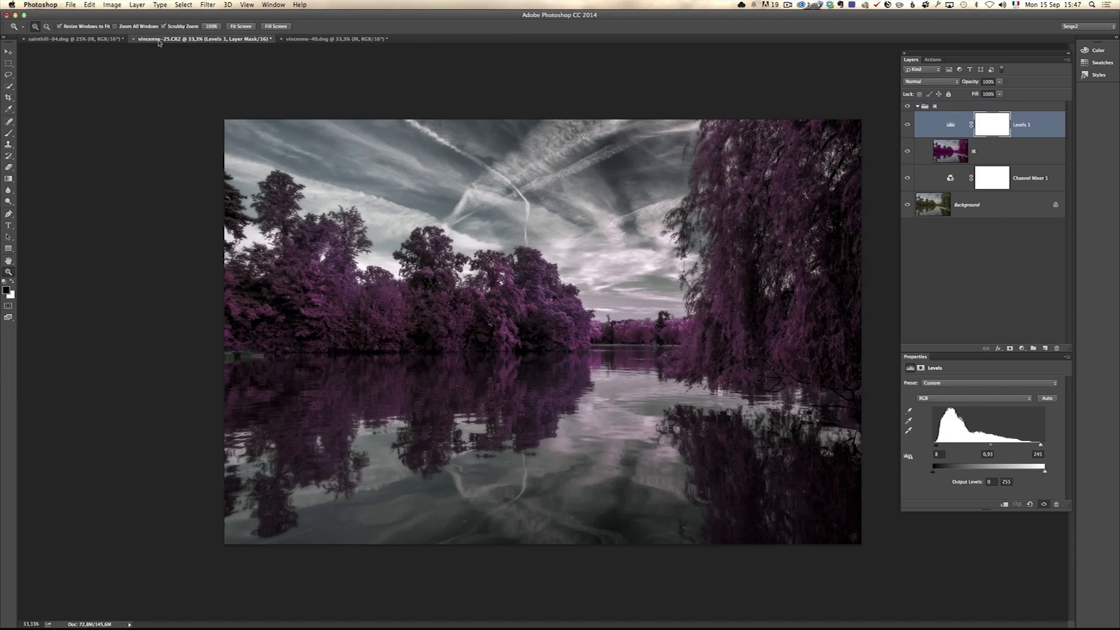
{"action": "left_click", "coordinate": [334, 38]}
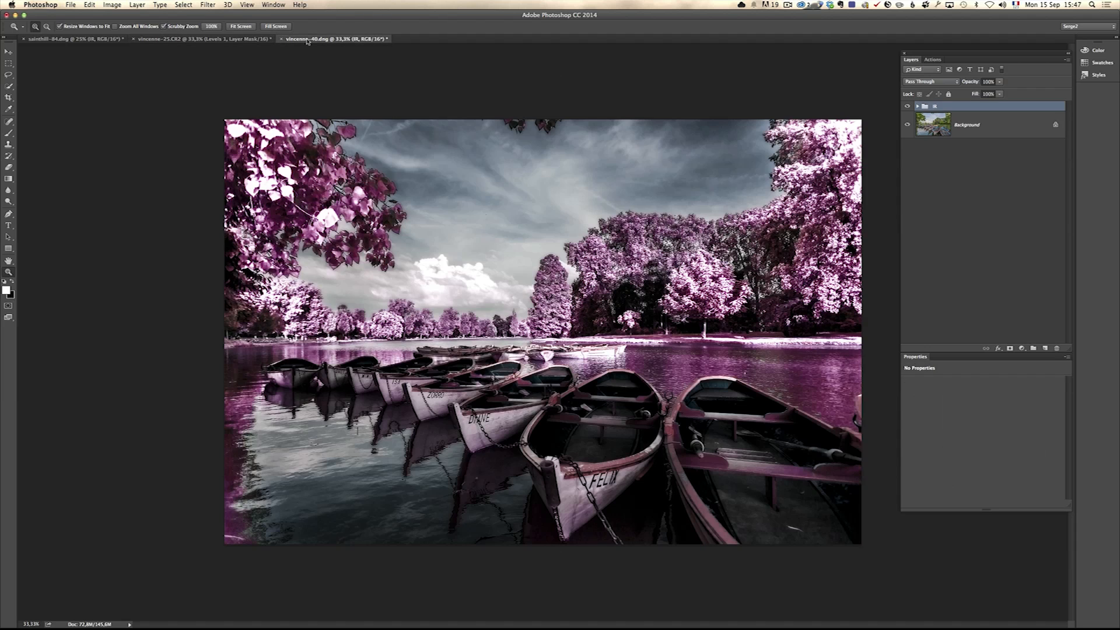